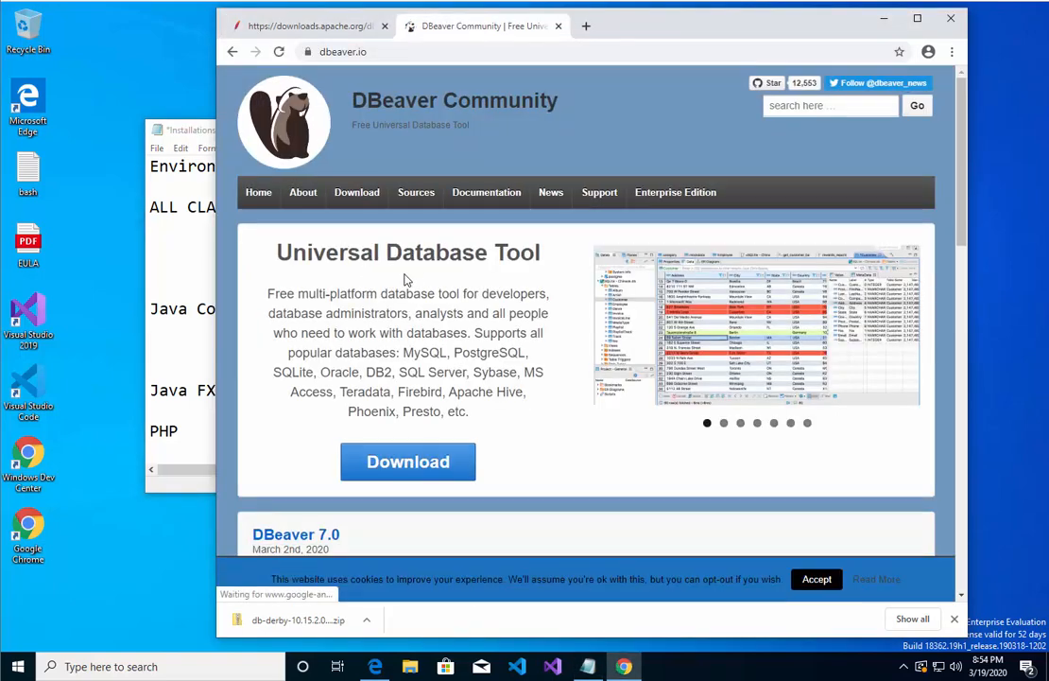
# - Download the Windows 64-bit DBeaver installer from the dbeaver.io download page
pyautogui.scroll(-3)
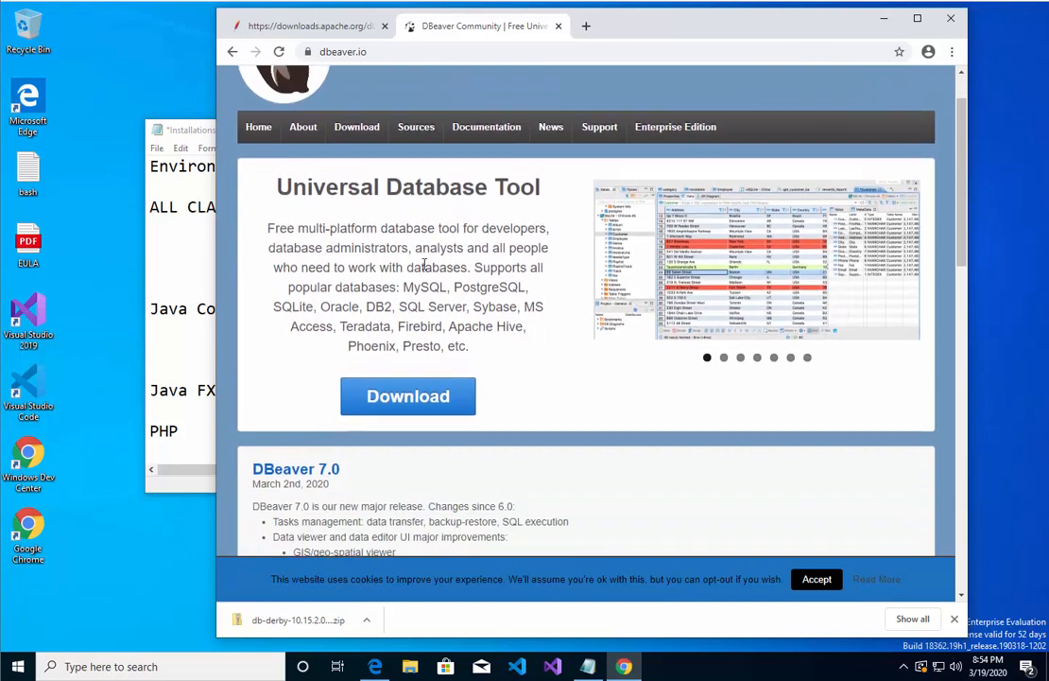
pyautogui.click(407, 397)
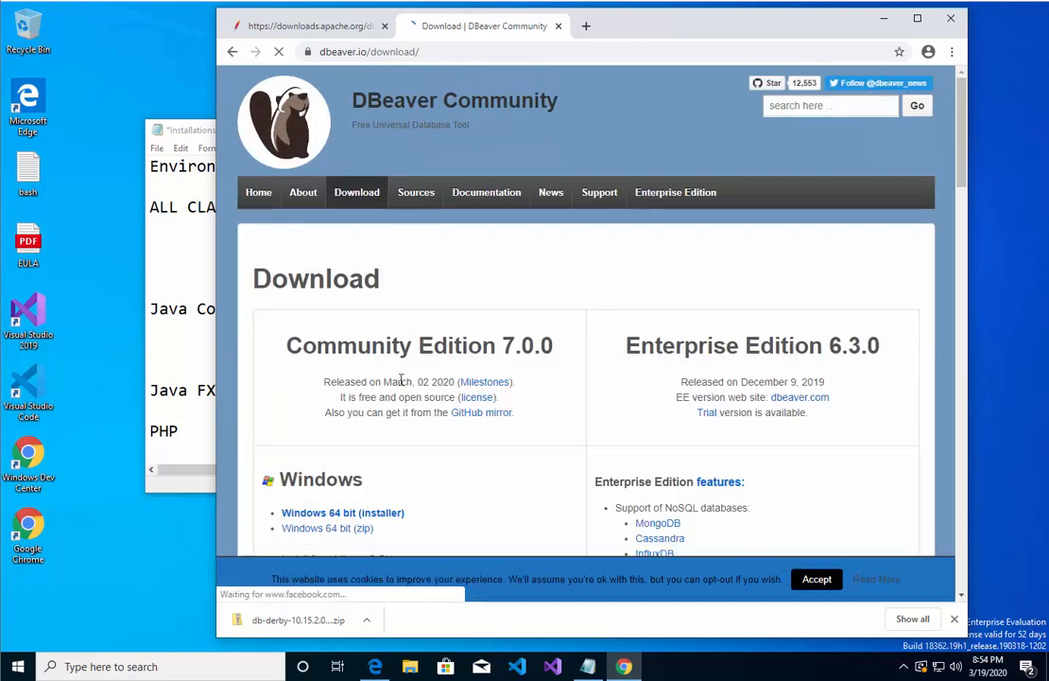
pyautogui.scroll(-3)
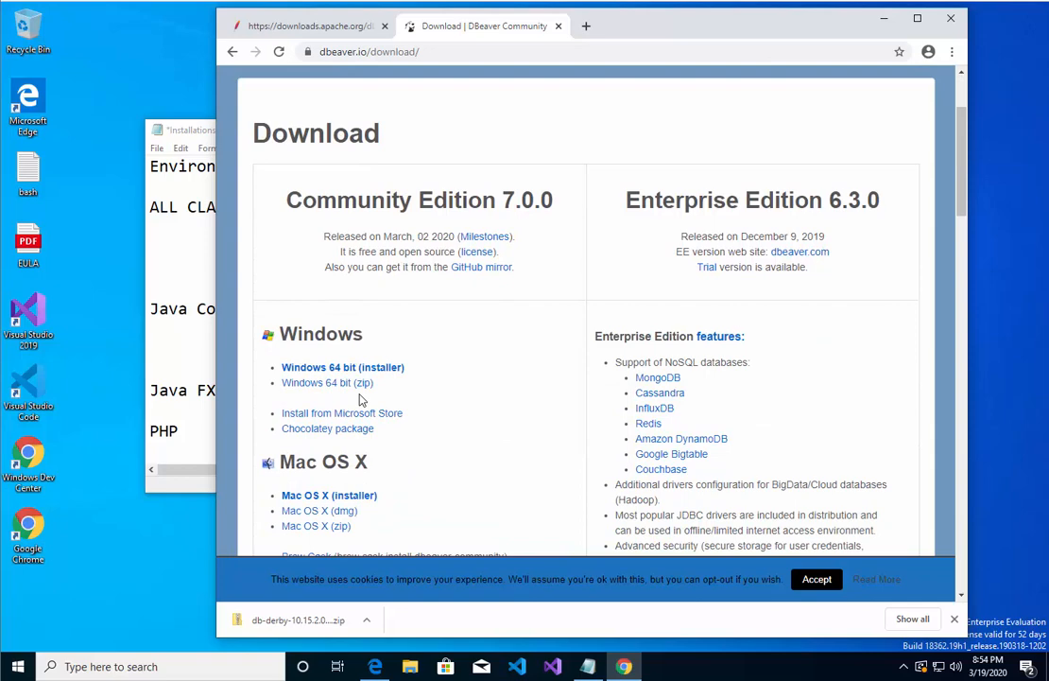
pyautogui.moveTo(348, 375)
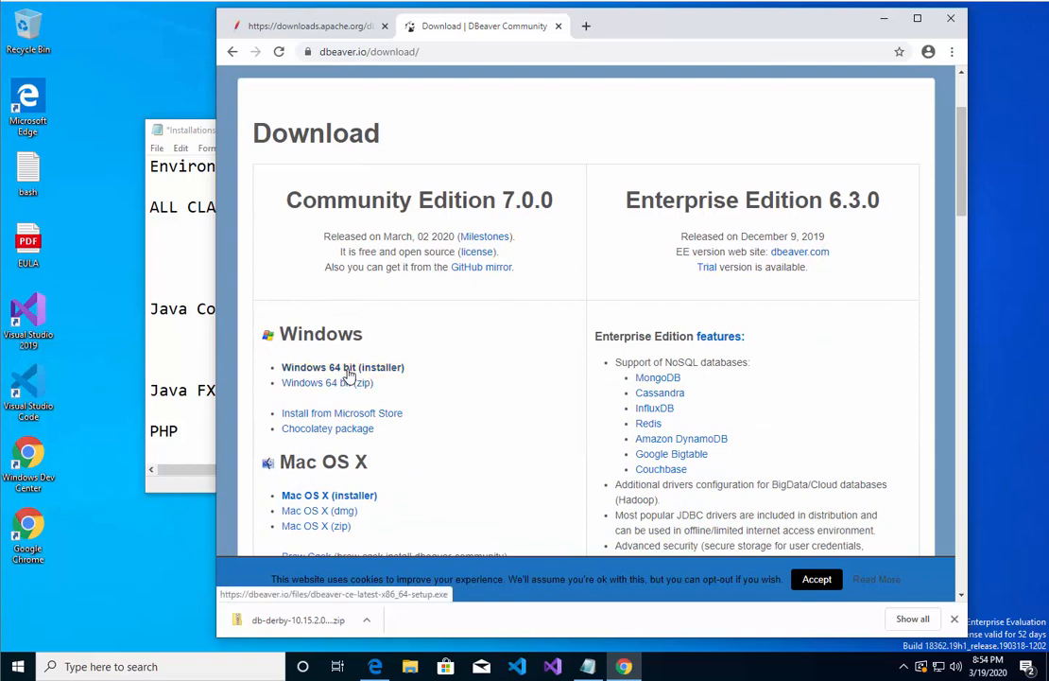
pyautogui.click(342, 367)
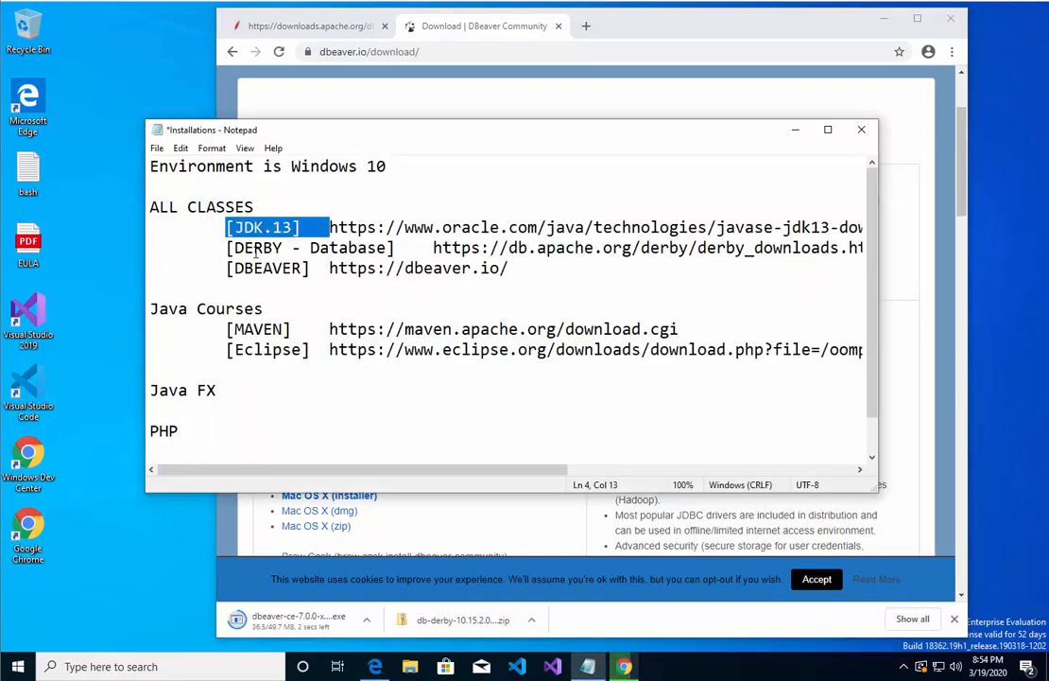
pyautogui.doubleClick(257, 247)
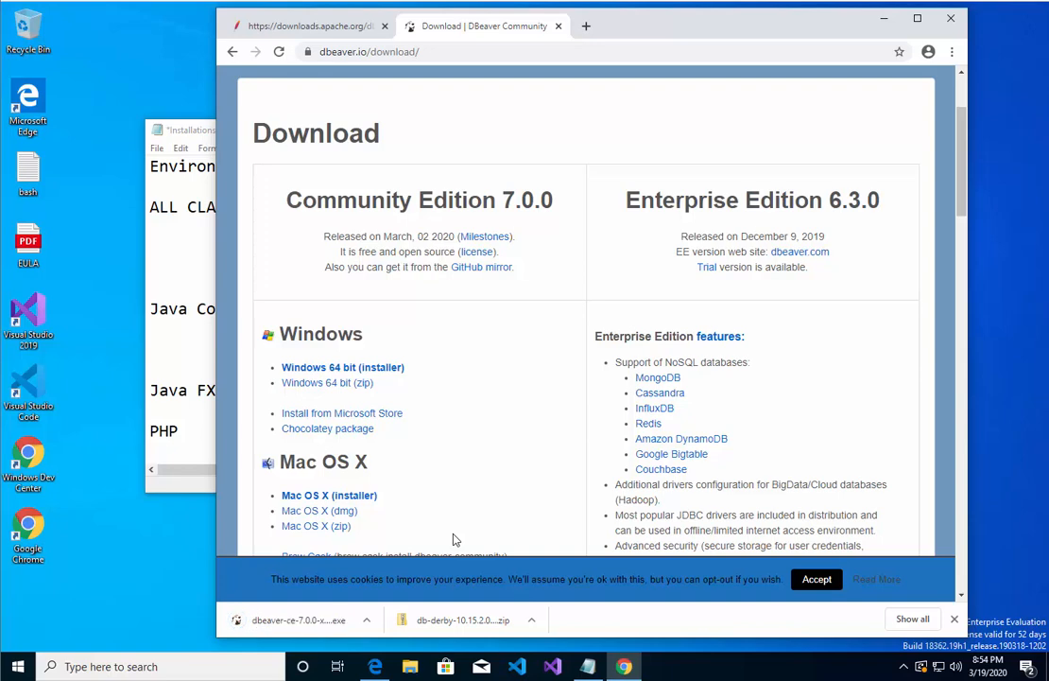
pyautogui.moveTo(347, 588)
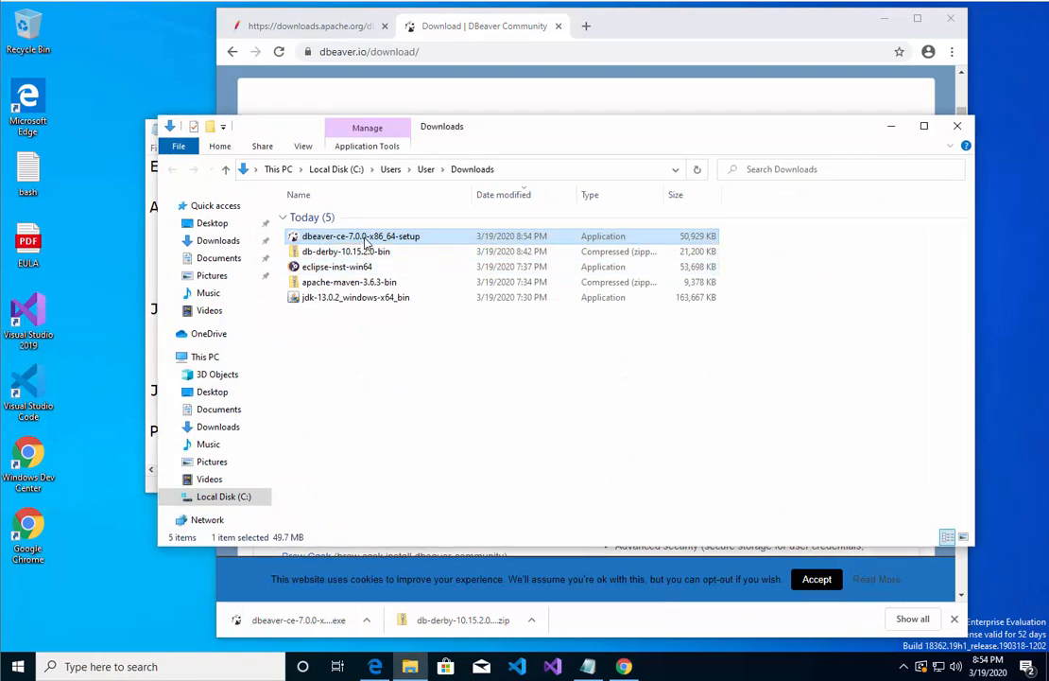
# - Launch DBeaver setup in English, accept the license, and install for the current user only
pyautogui.doubleClick(360, 236)
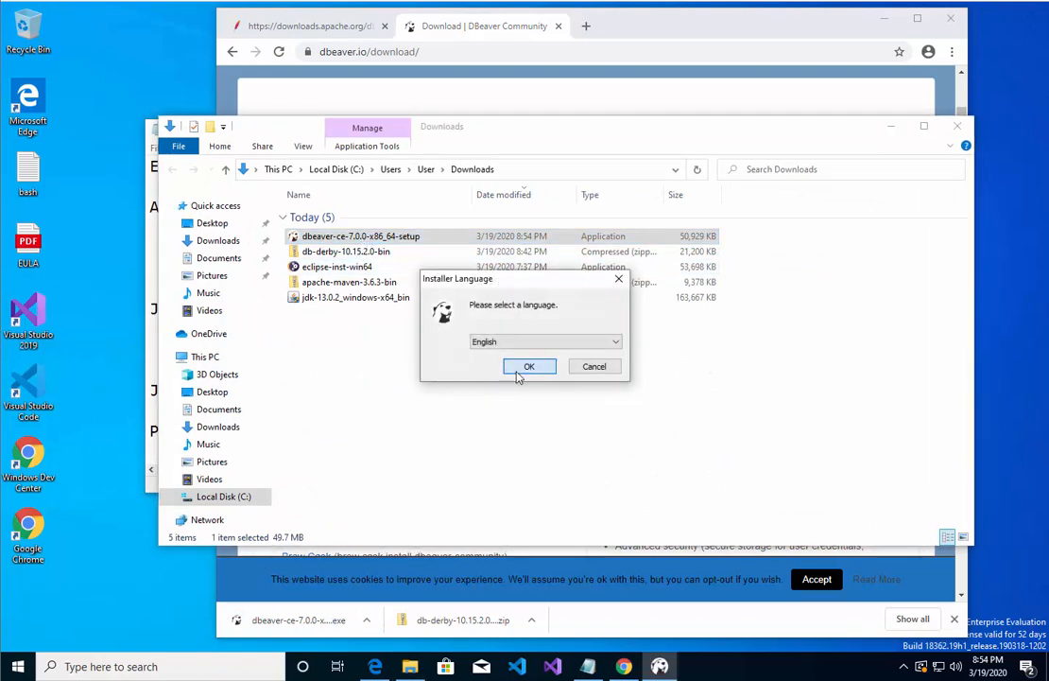
pyautogui.click(529, 366)
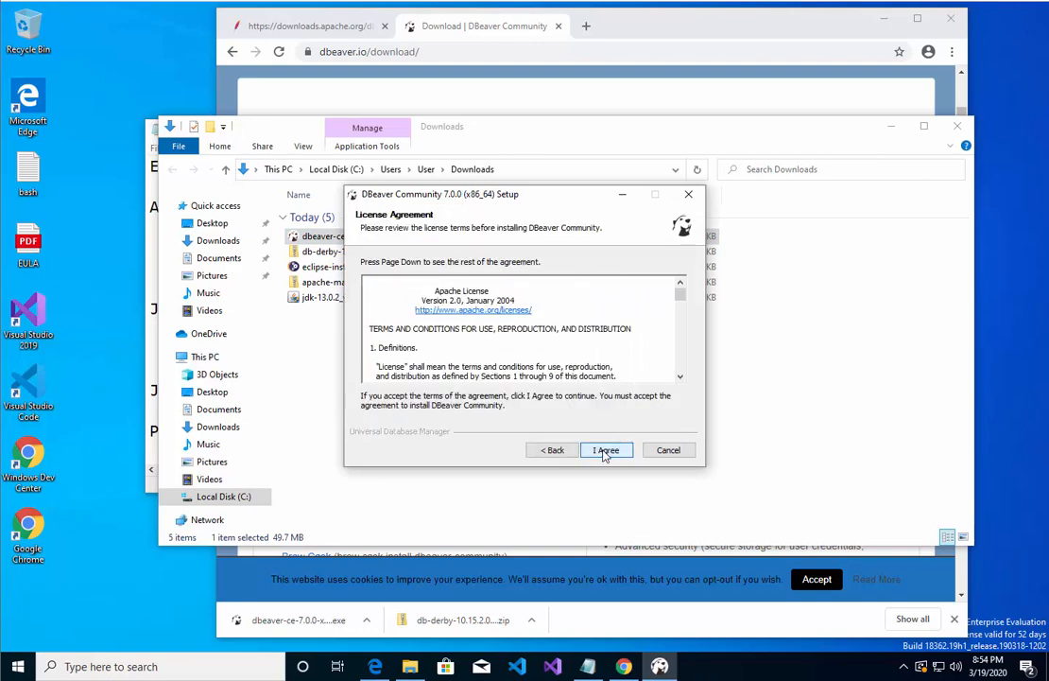
pyautogui.click(607, 449)
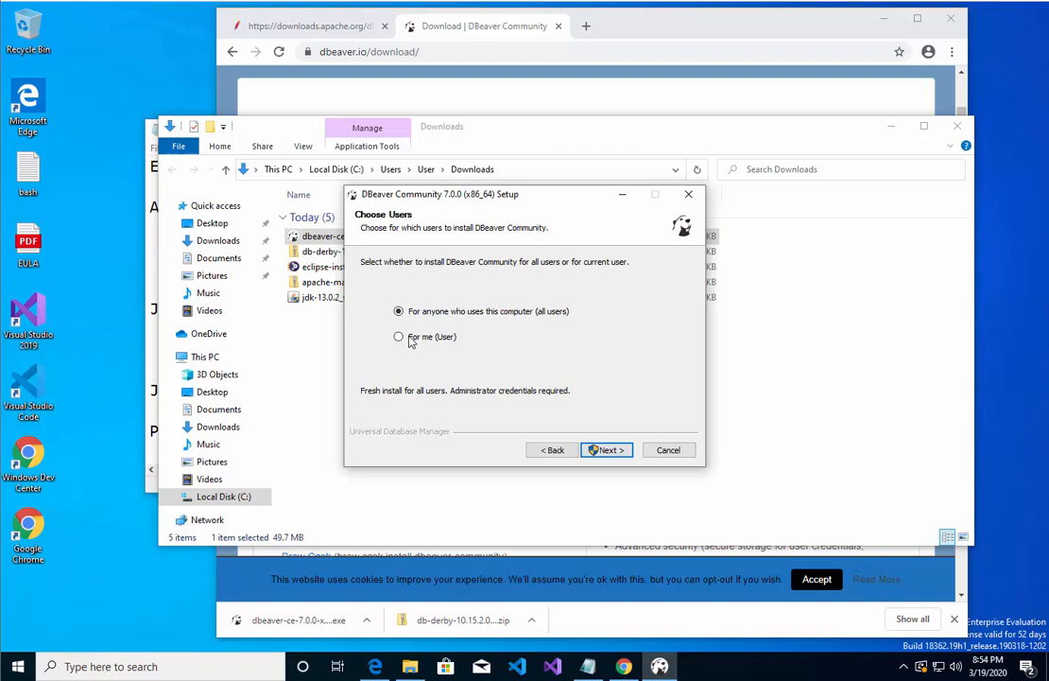
pyautogui.click(398, 336)
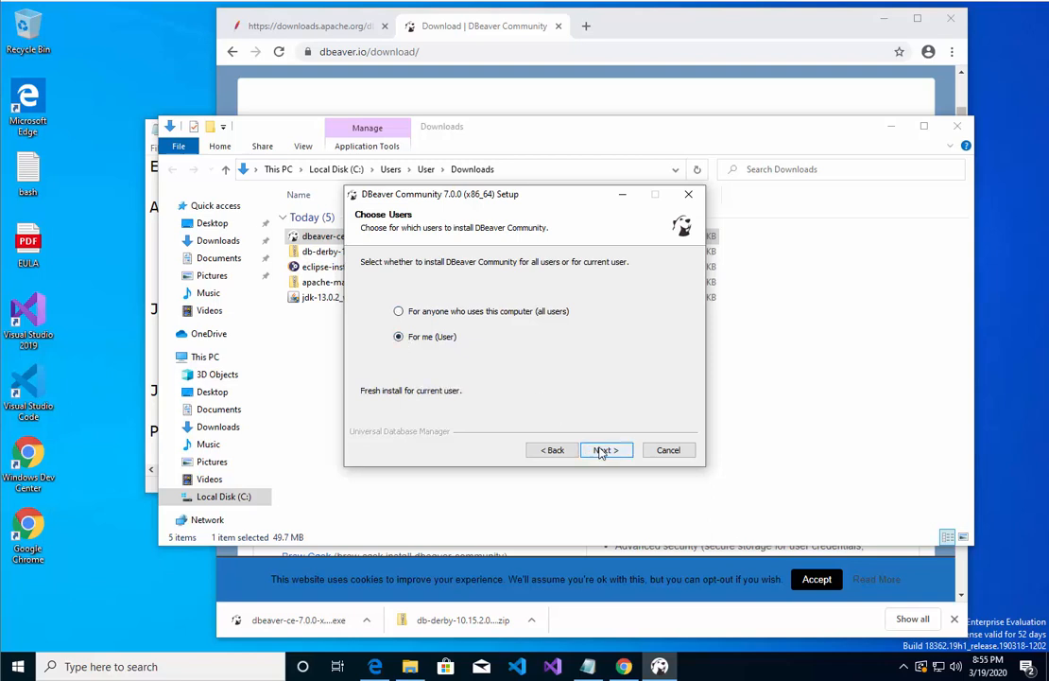
# - Associate .SQL files, keep the default folders, and start the installation
pyautogui.click(605, 450)
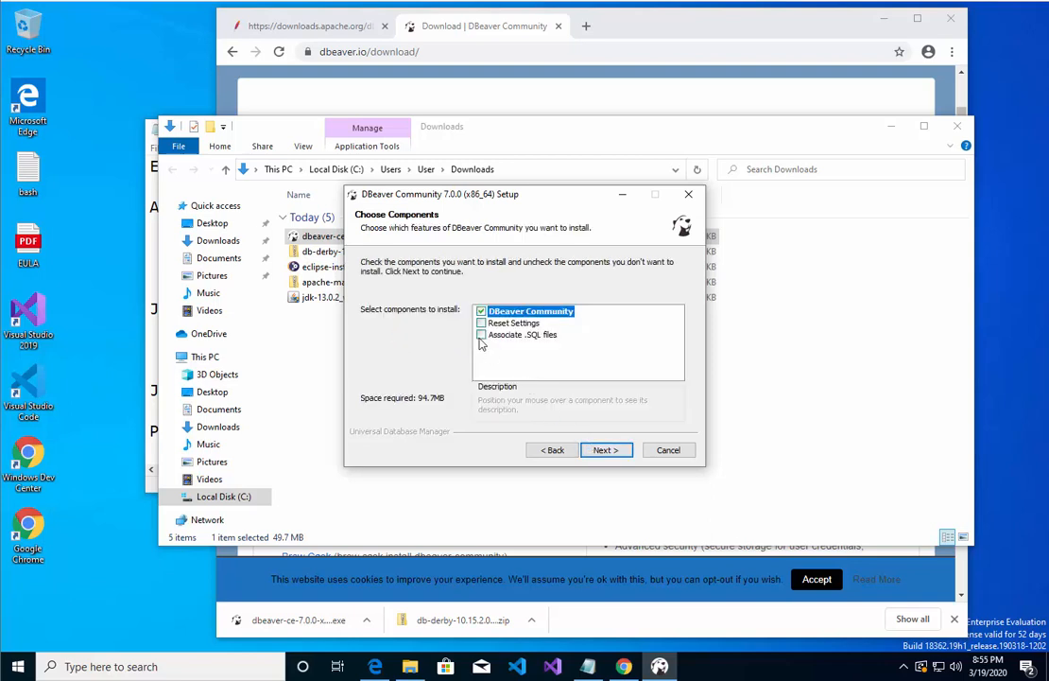
pyautogui.click(481, 335)
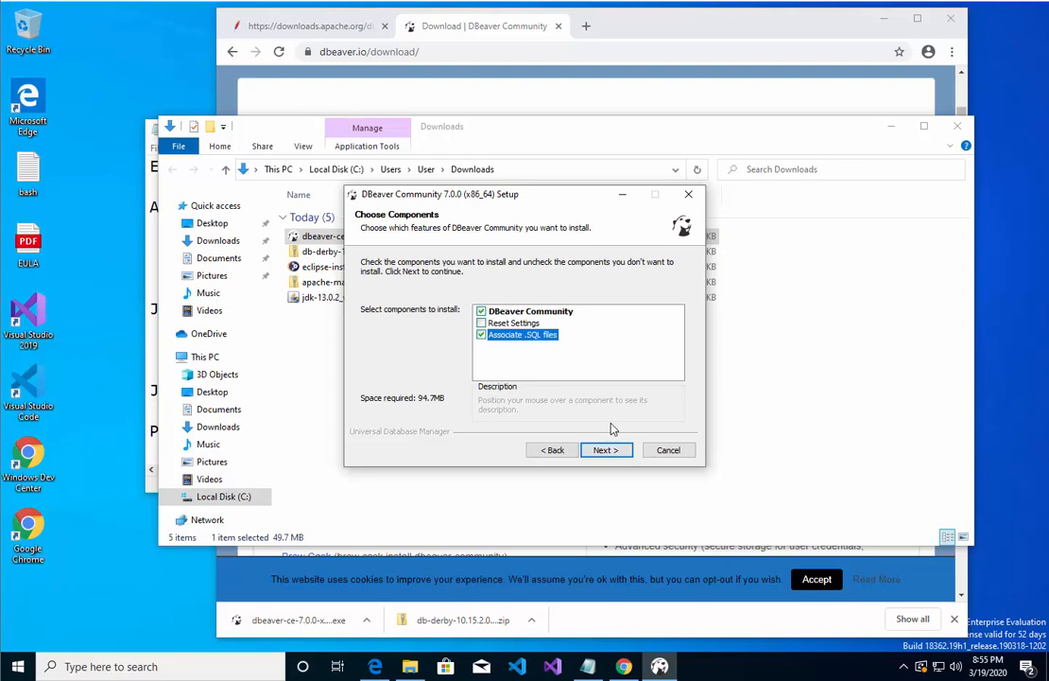
pyautogui.click(606, 450)
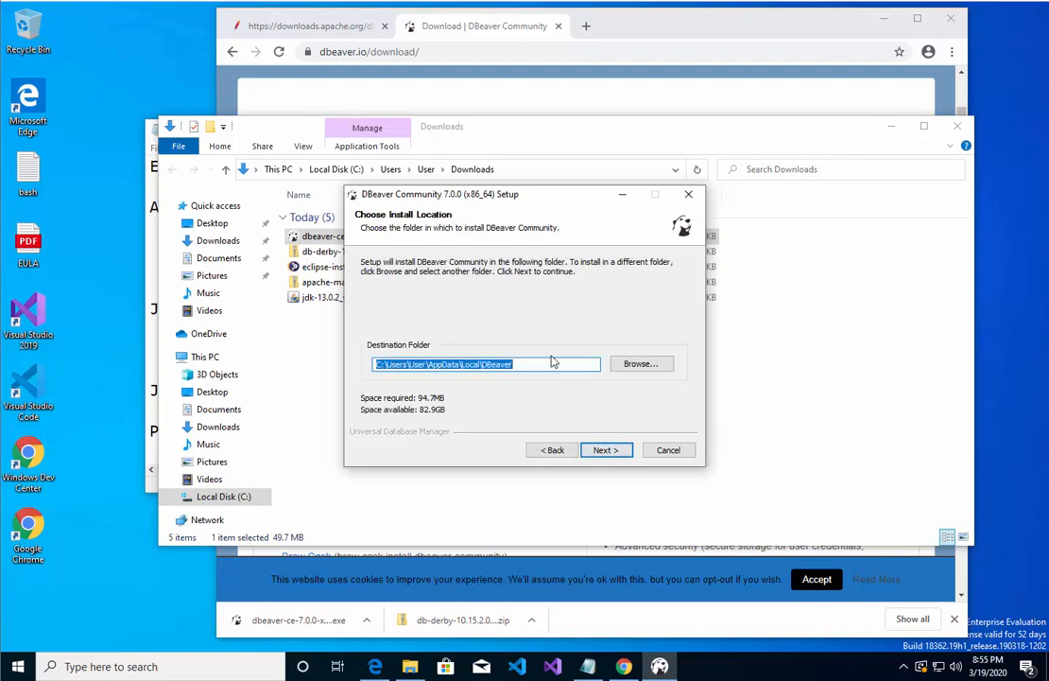
pyautogui.click(606, 449)
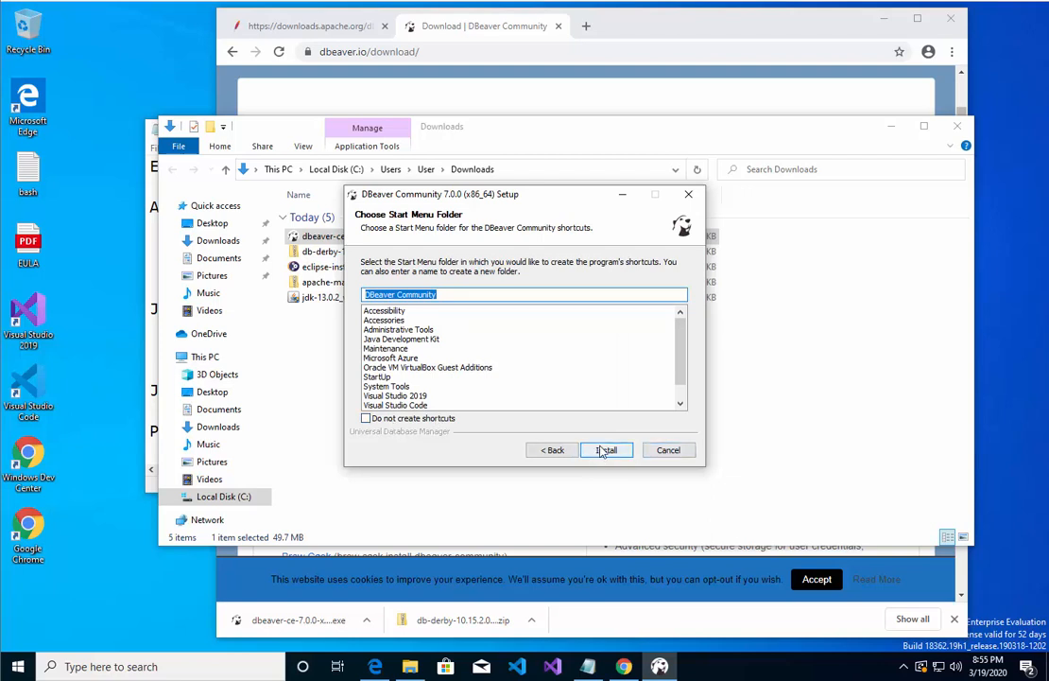
pyautogui.click(606, 450)
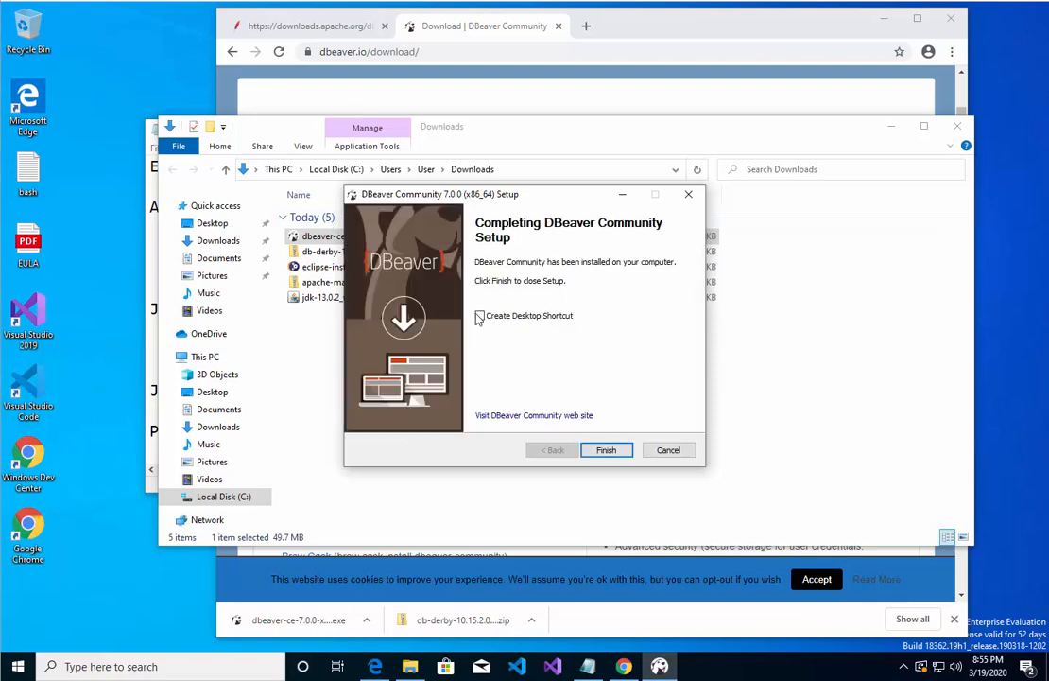
# - Finish setup with a DBeaver desktop shortcut created
pyautogui.click(606, 449)
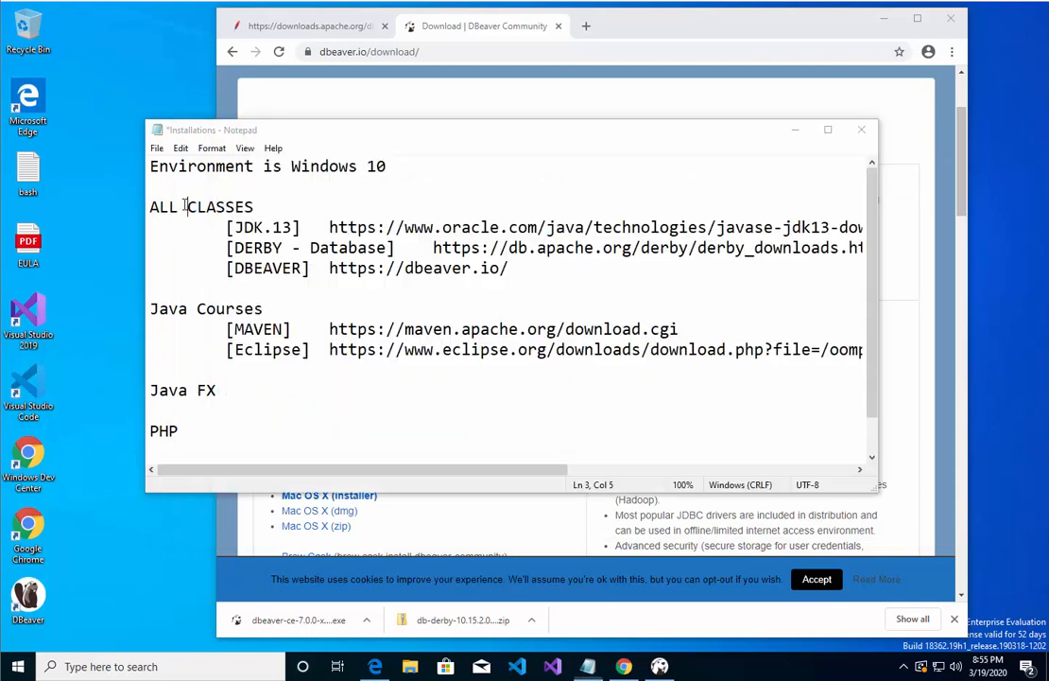
# - Launch DBeaver from the desktop shortcut and allow it through the public-network firewall
pyautogui.click(157, 148)
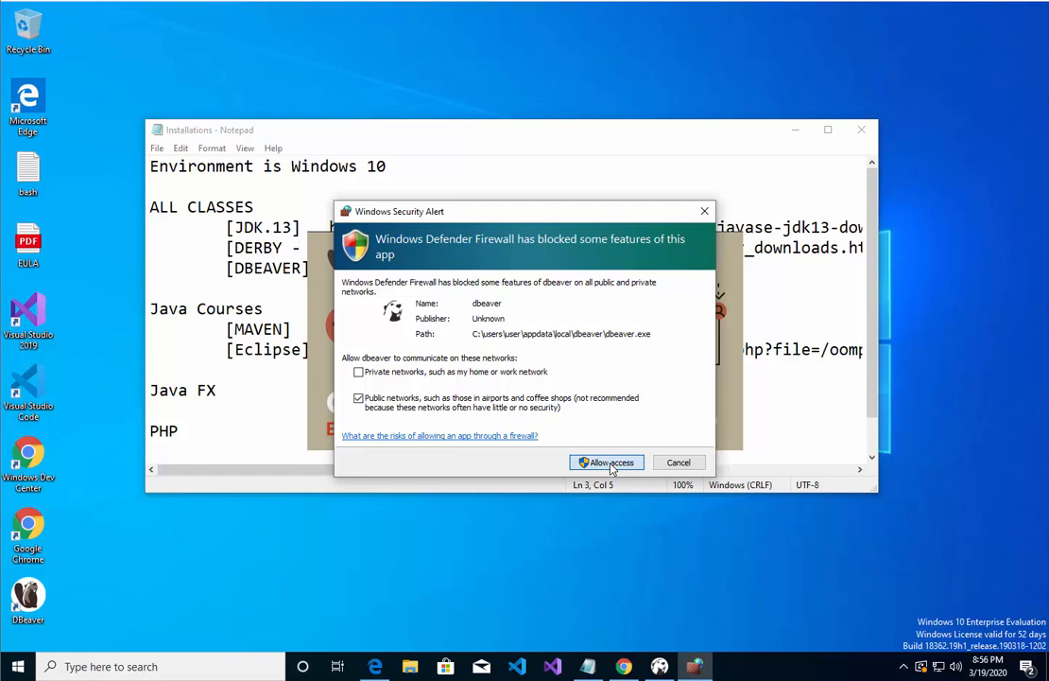
pyautogui.moveTo(601, 309)
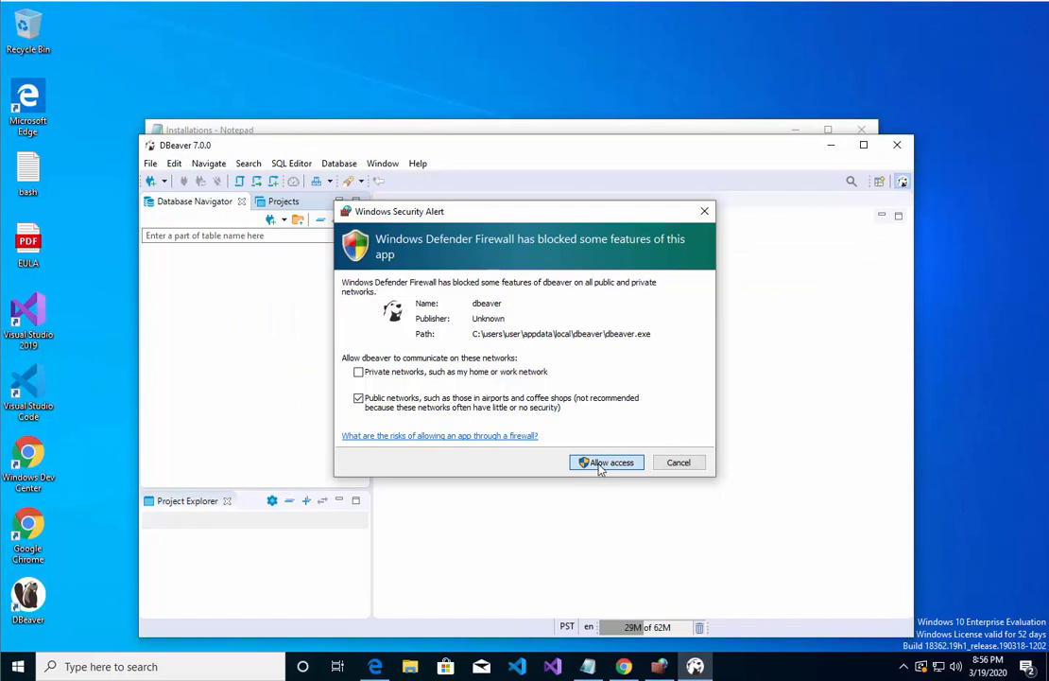
pyautogui.click(606, 462)
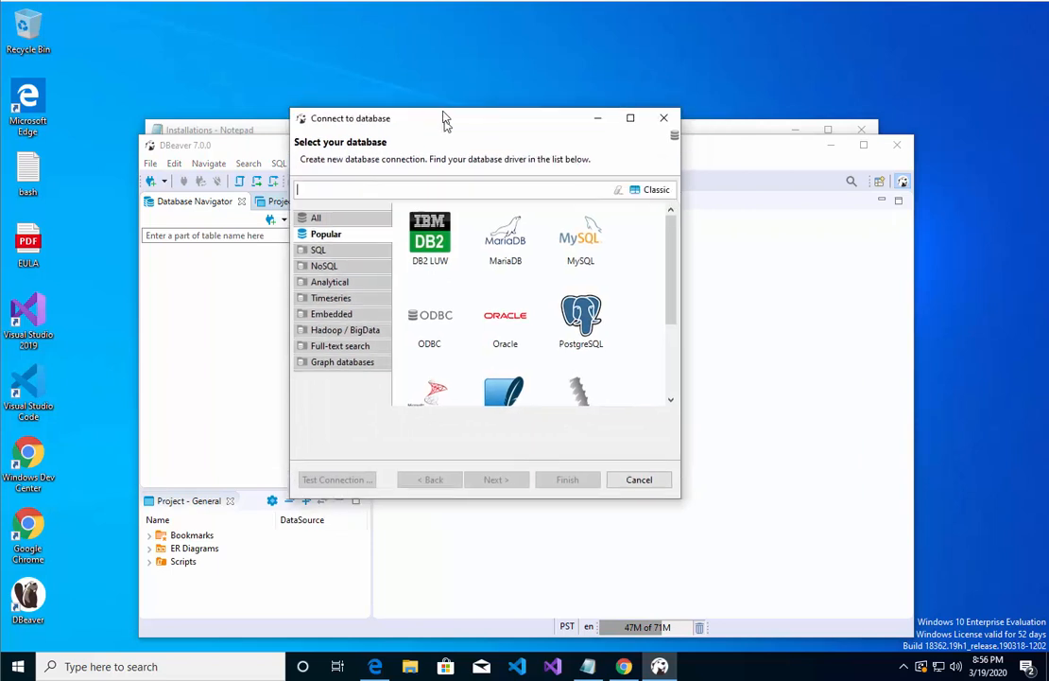
# - Move the Connect to database wizard higher on screen
pyautogui.moveTo(444, 118); pyautogui.dragTo(454, 77)
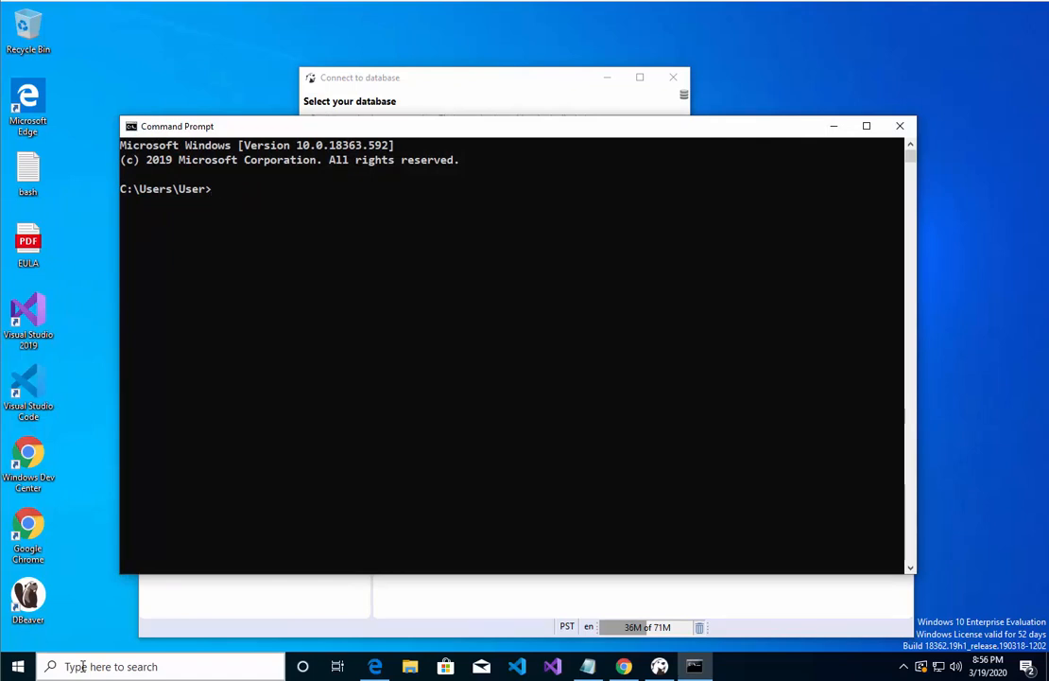
# - Run 'cd %DERBY_HOME%\bin\' then startNetworkServer.bat to start the Derby Network Server
pyautogui.write('cd %')
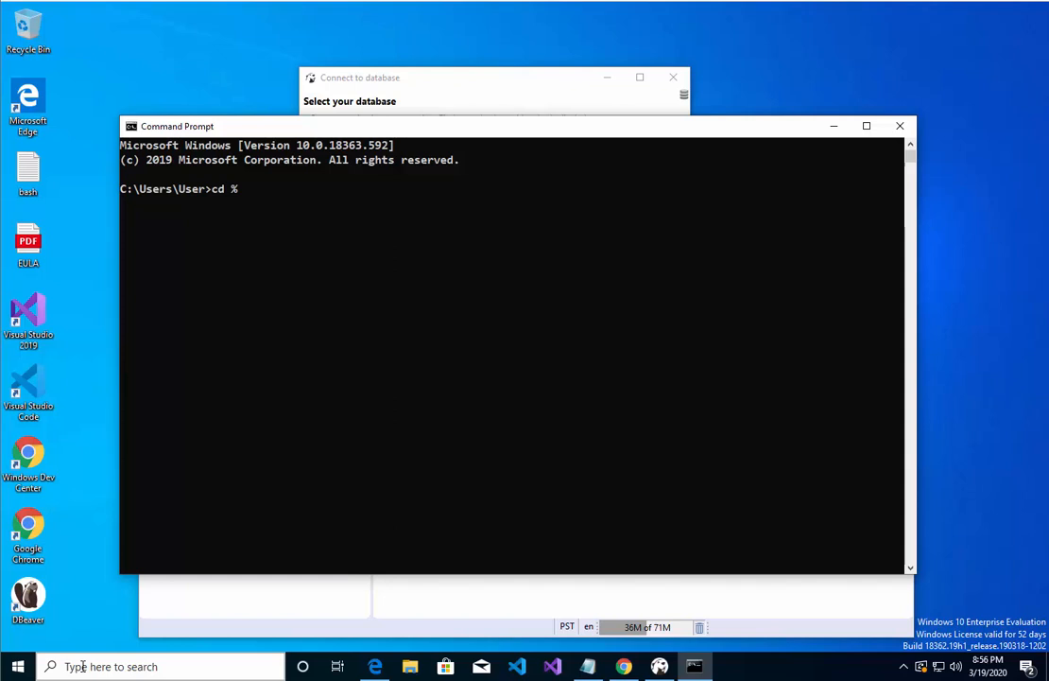
pyautogui.write('DERYB')
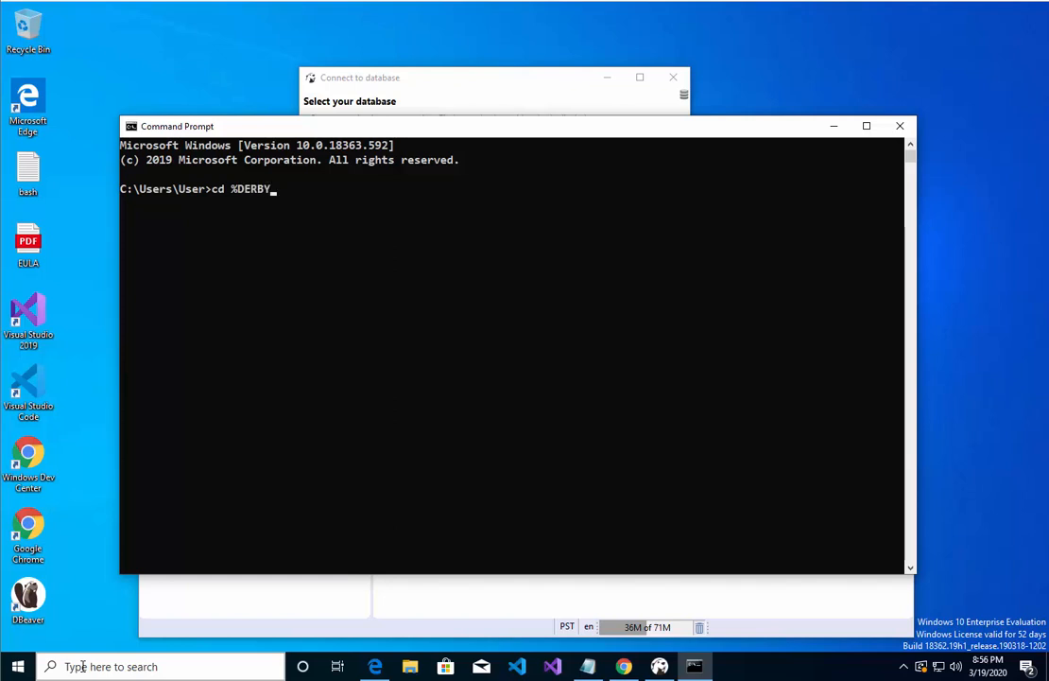
pyautogui.write('_HOME')
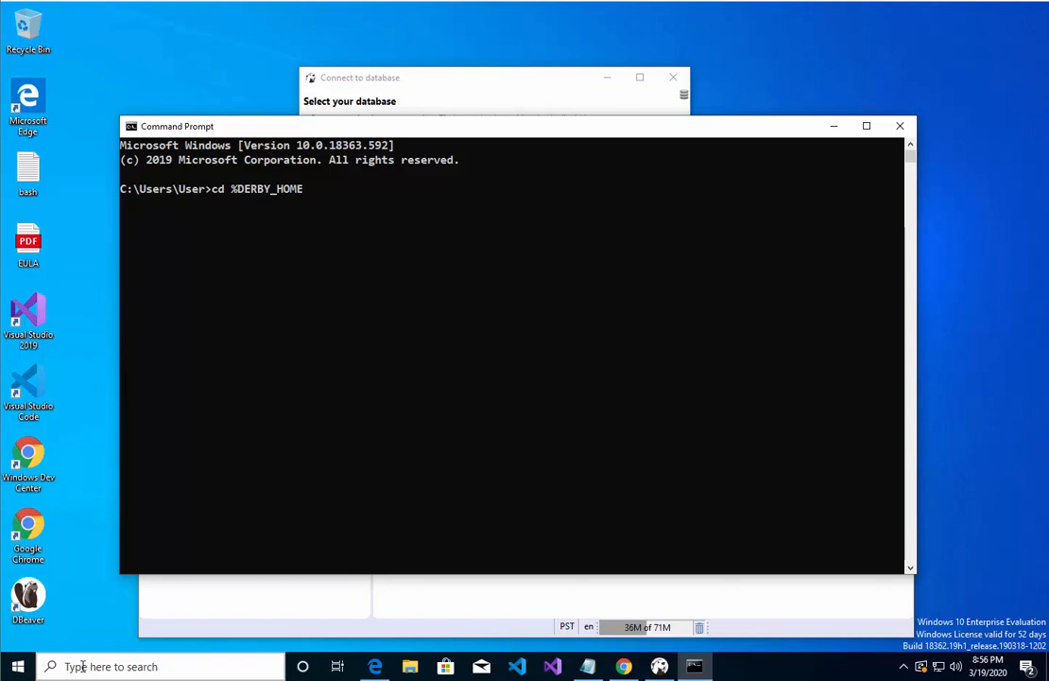
pyautogui.write('\\bn')
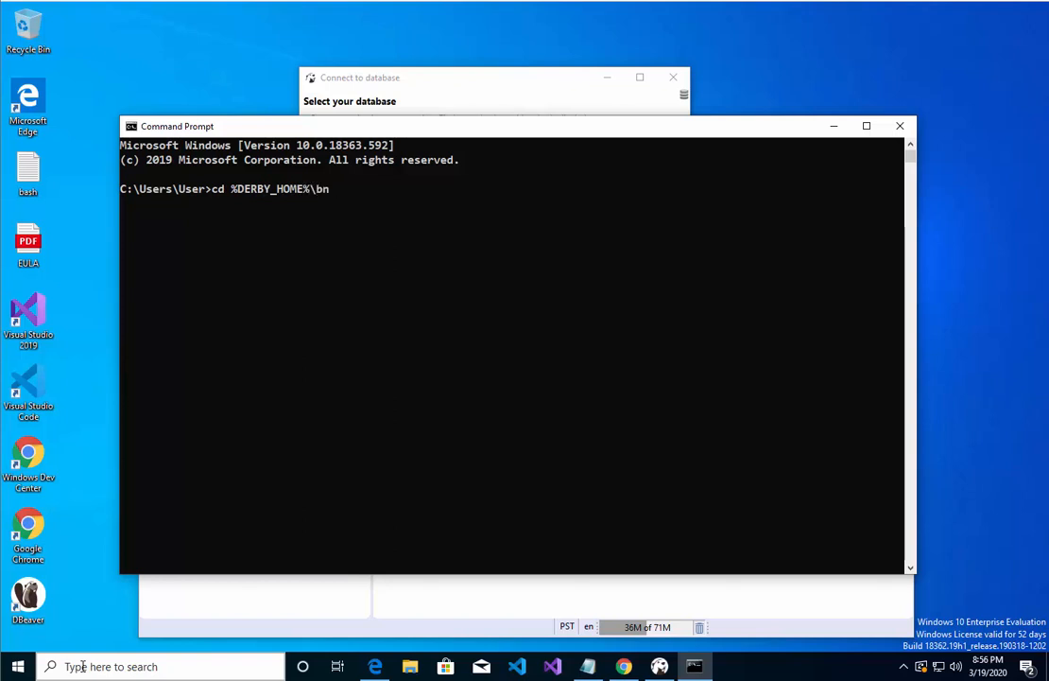
pyautogui.write('\\')
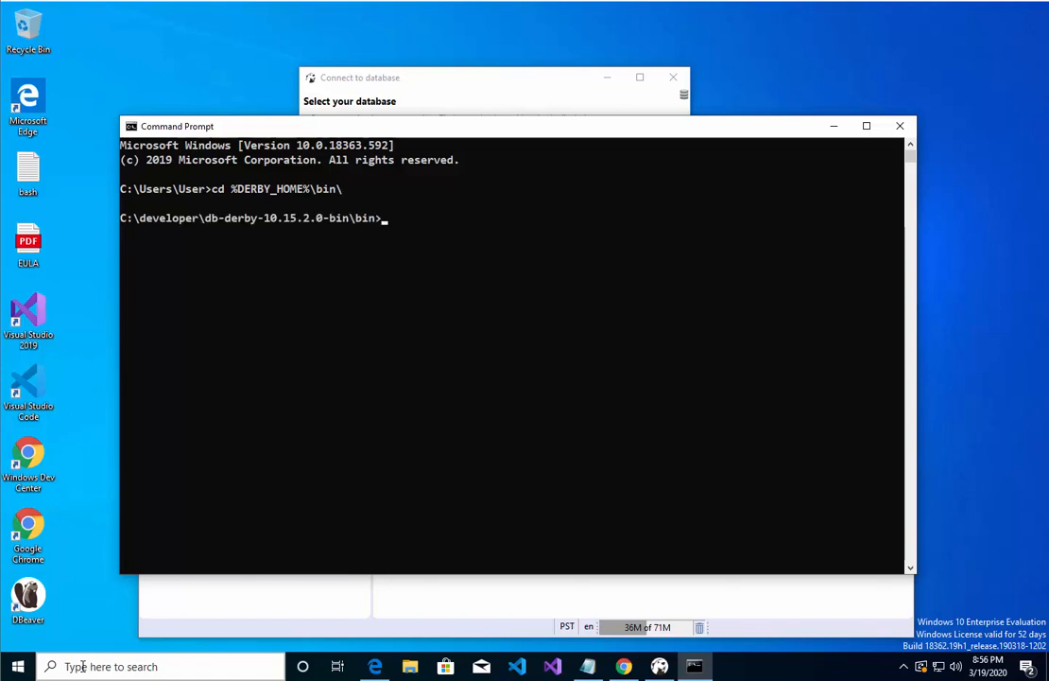
pyautogui.write('startNetworkServer.bat')
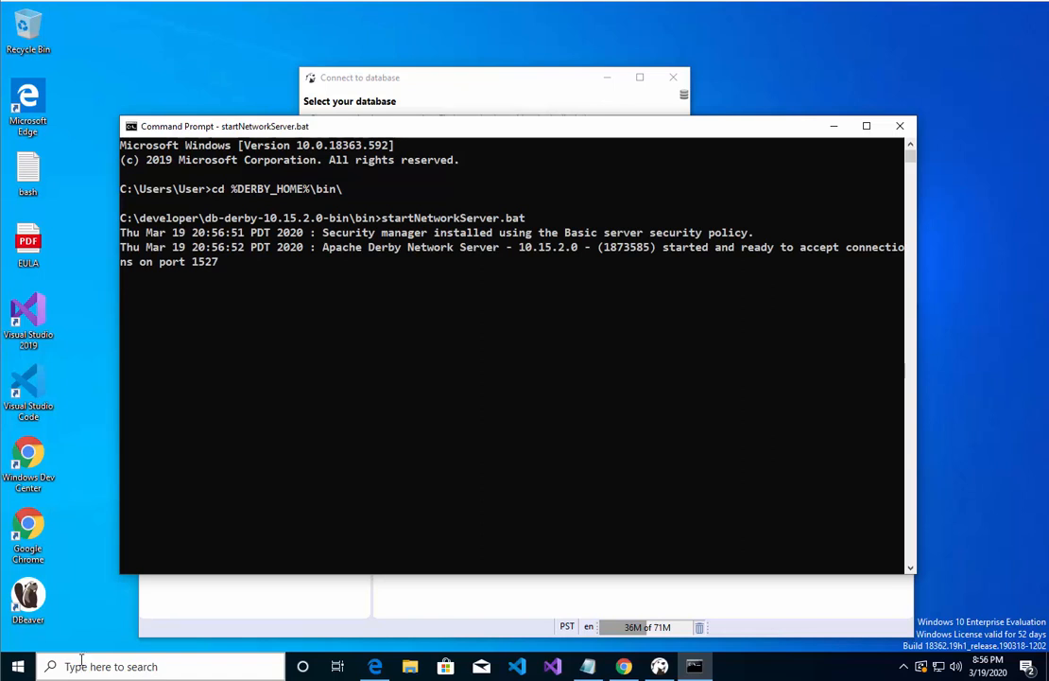
pyautogui.moveTo(365, 173)
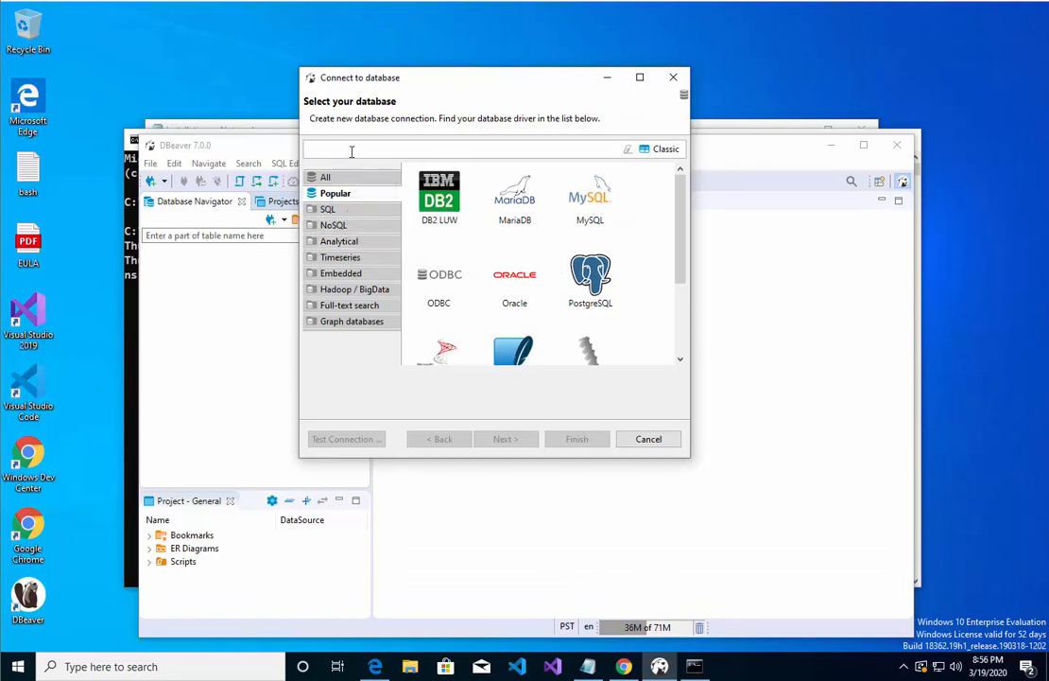
# - Search 'derby', choose the Derby Server driver, and continue to its connection settings
pyautogui.click(439, 197)
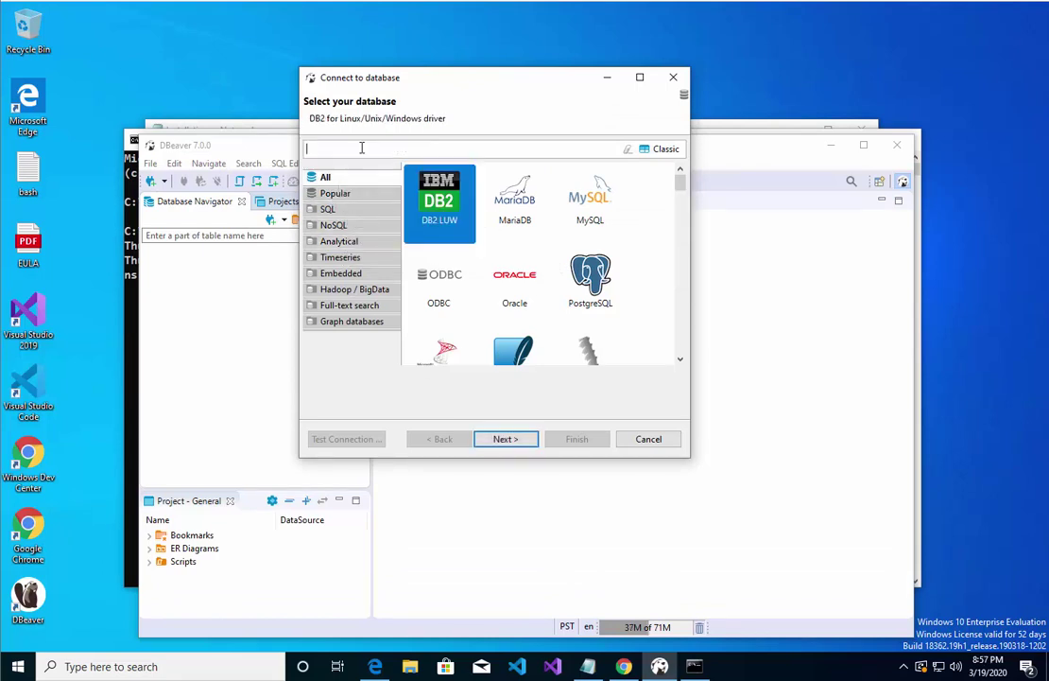
pyautogui.write('derby')
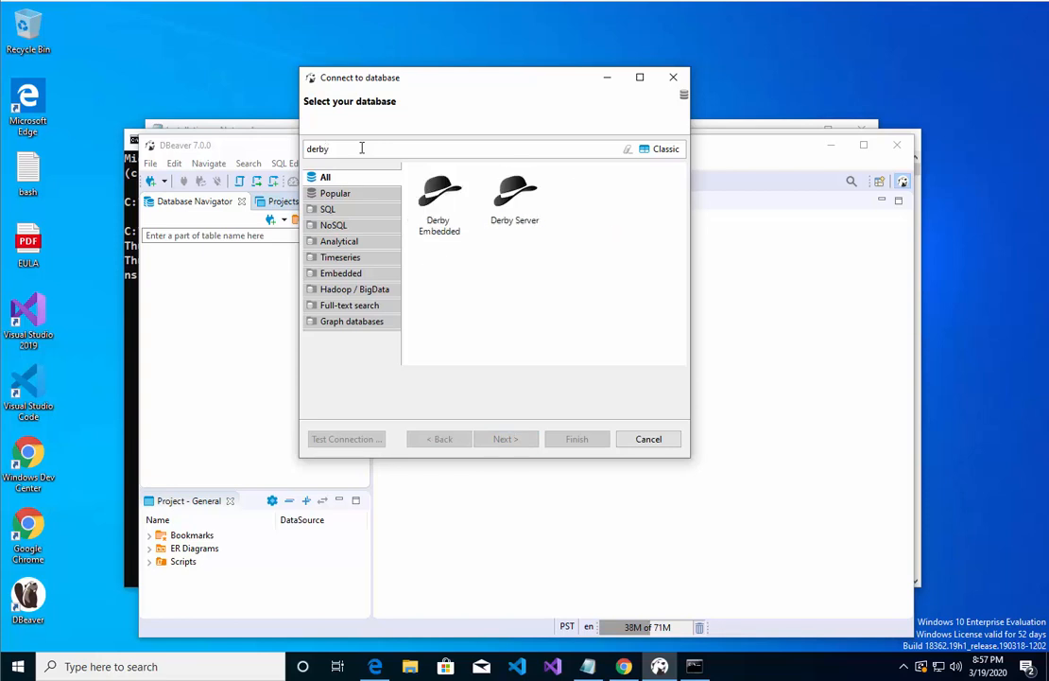
pyautogui.click(514, 199)
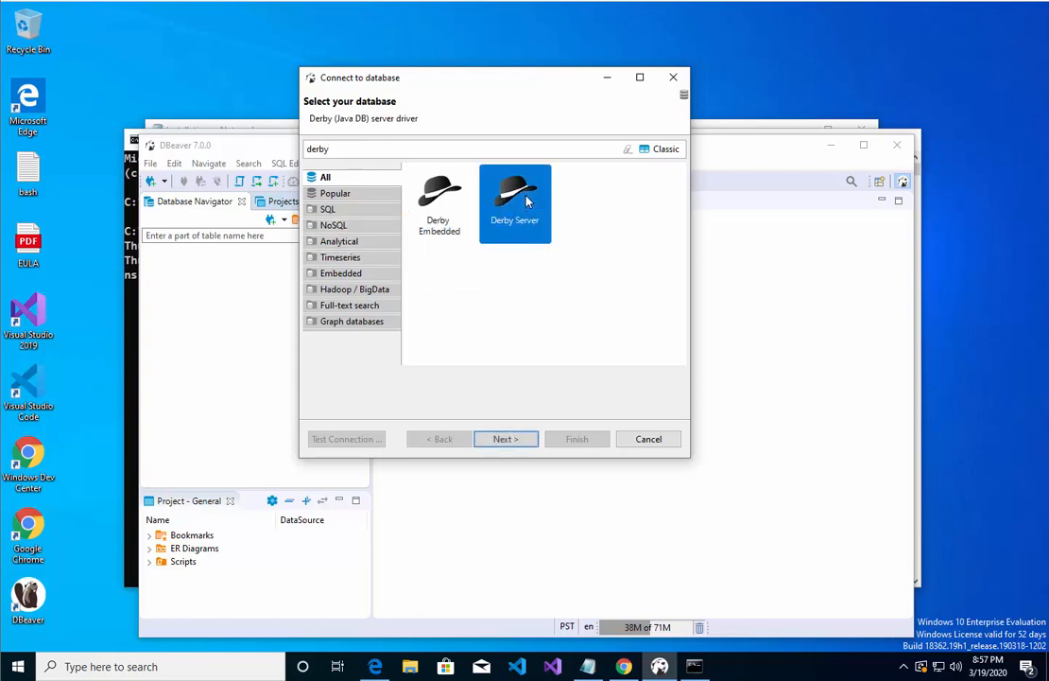
pyautogui.click(505, 439)
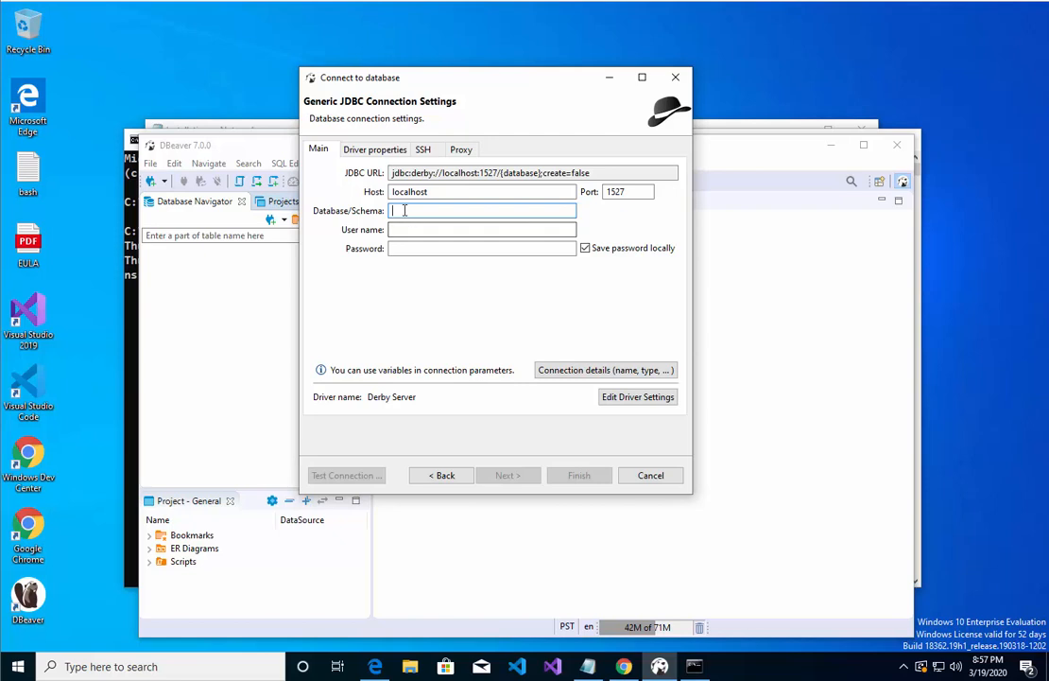
# - Enter database carDB and user name app in the Derby Server connection
pyautogui.write('c')
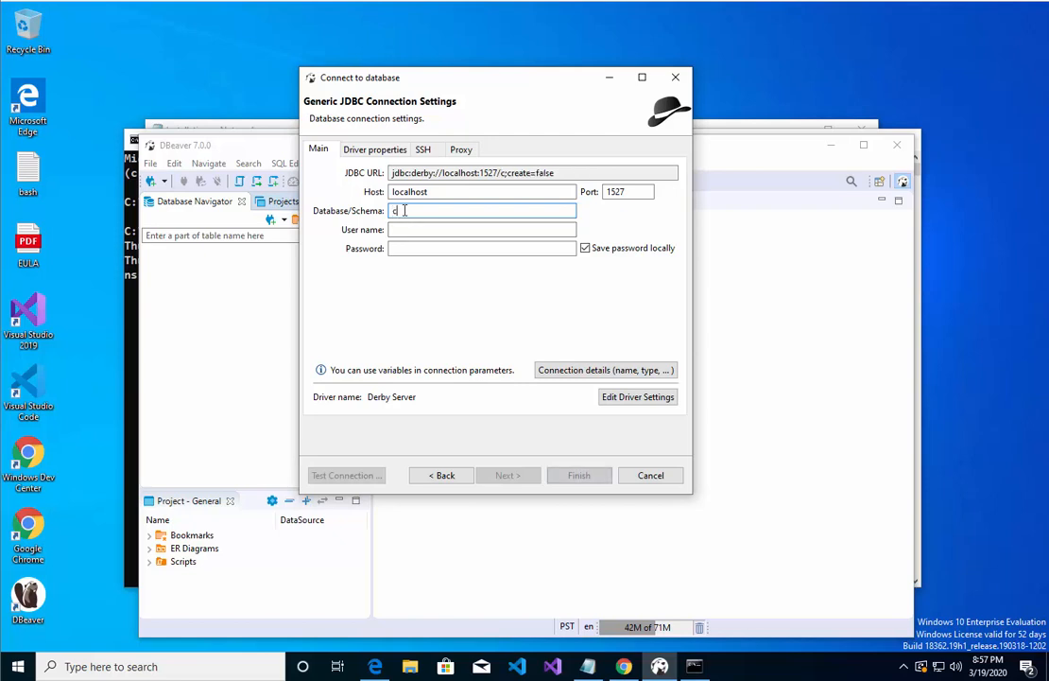
pyautogui.write('arDB')
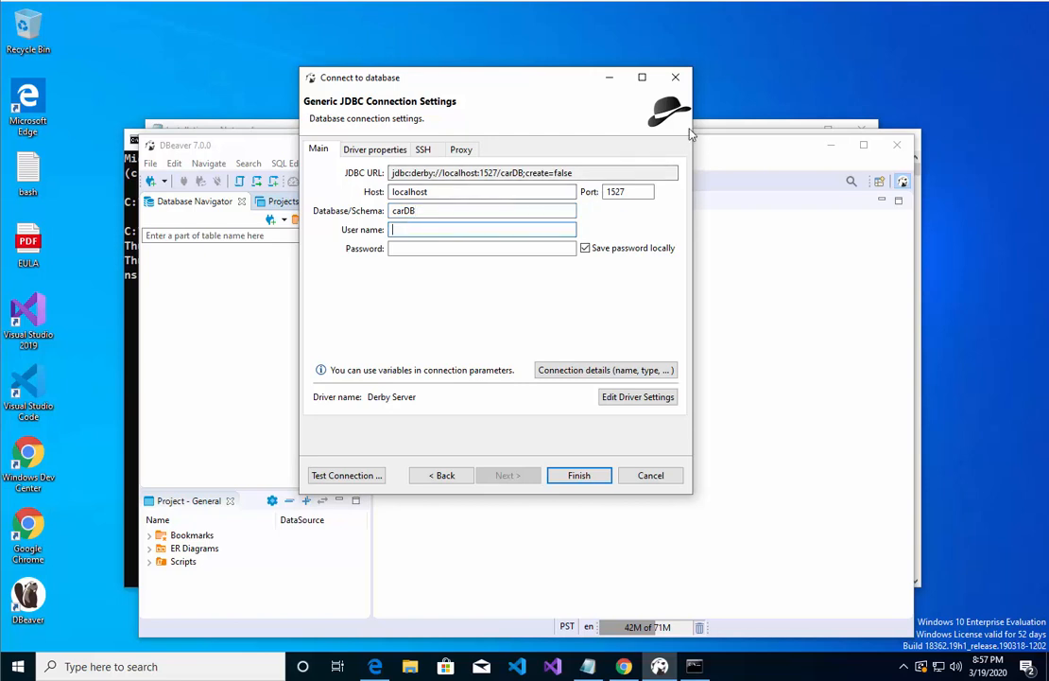
pyautogui.write('A')
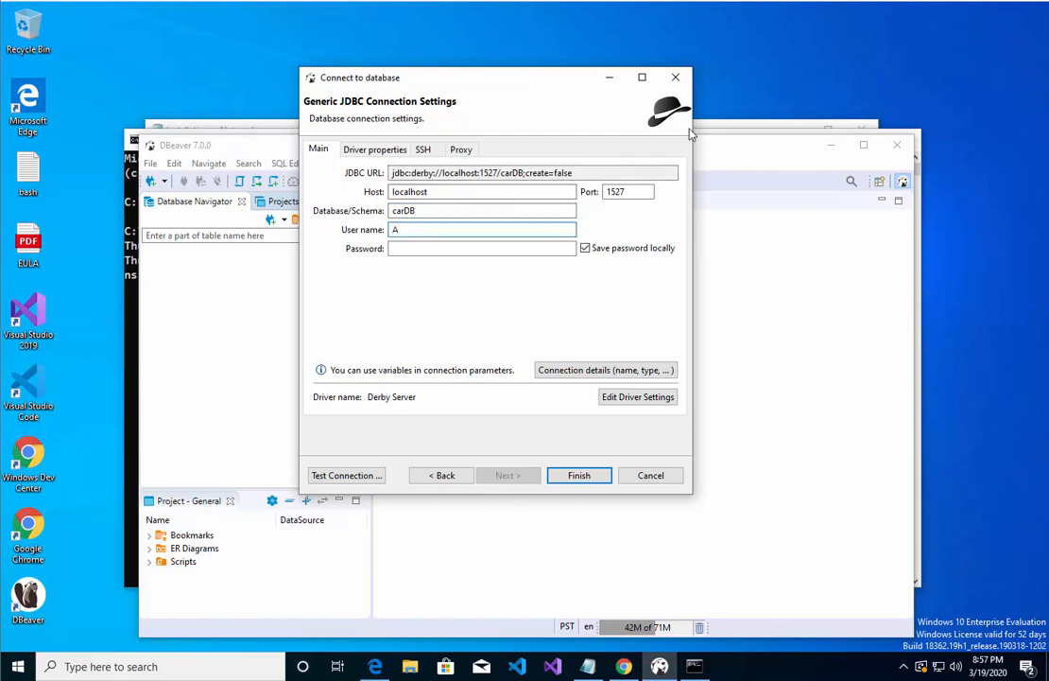
pyautogui.write('pp')
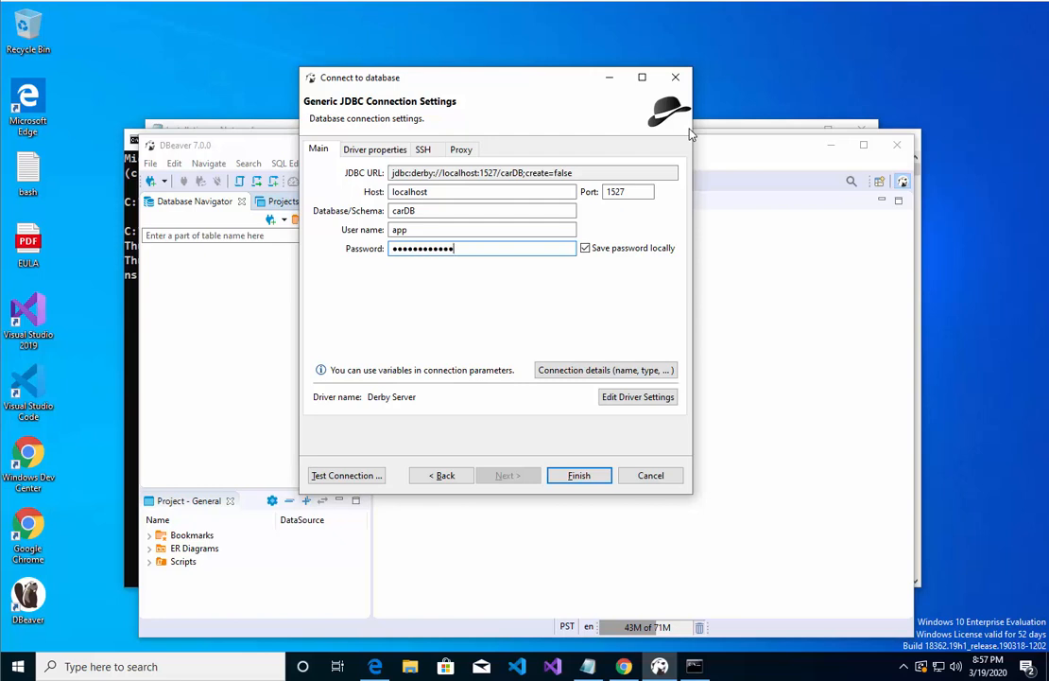
pyautogui.moveTo(395, 472)
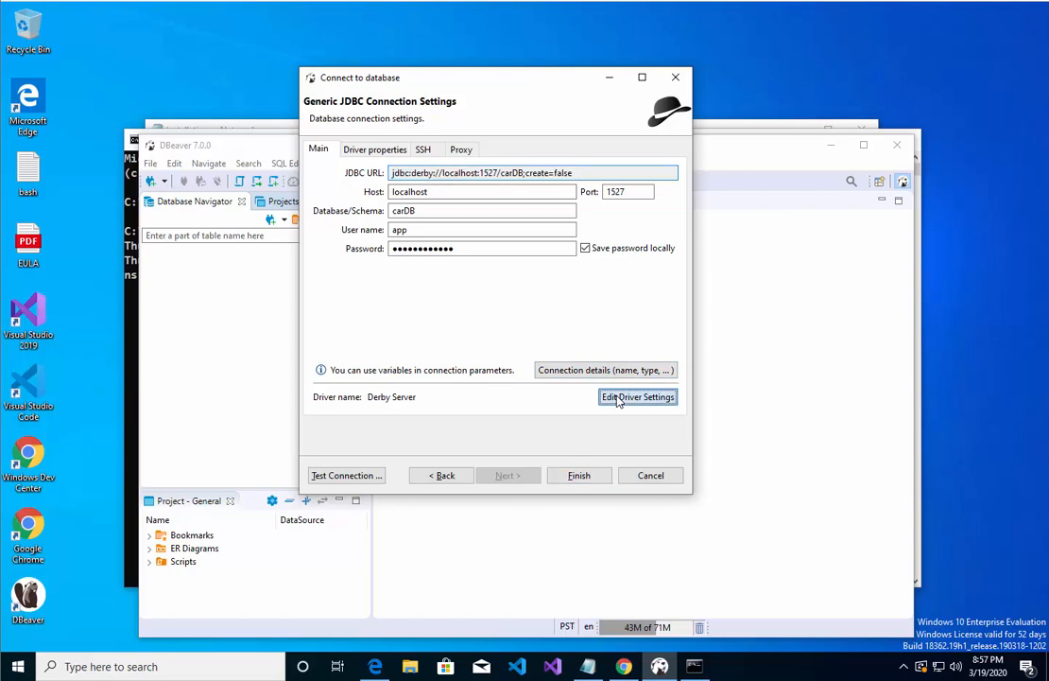
# - Change the Derby Server driver URL template from create=false to create=true
pyautogui.click(637, 396)
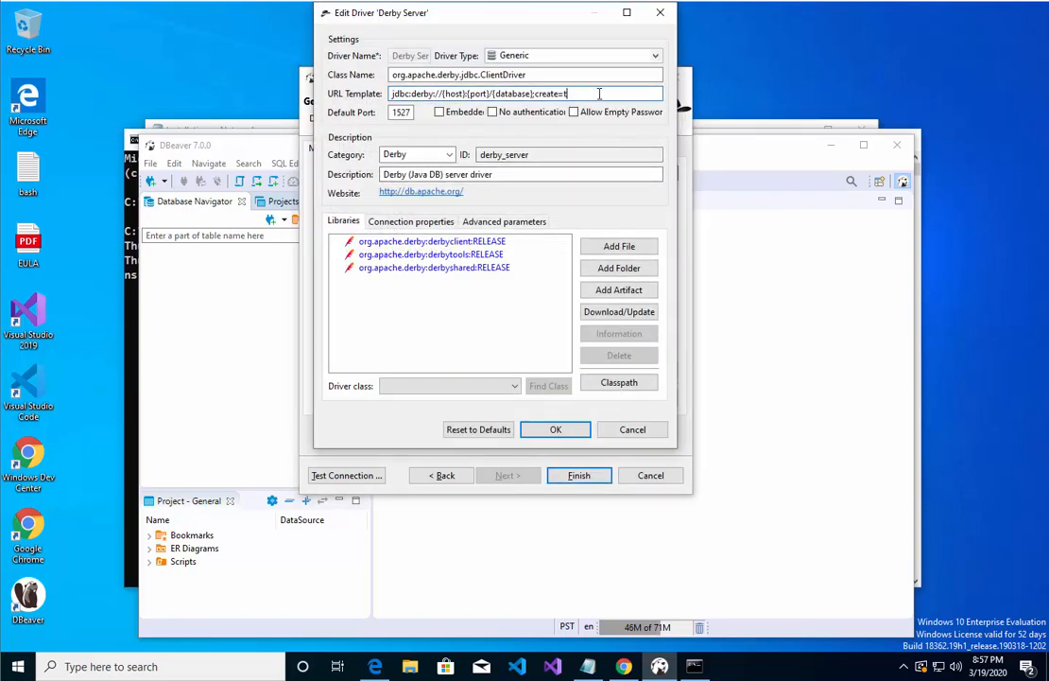
pyautogui.write('rue')
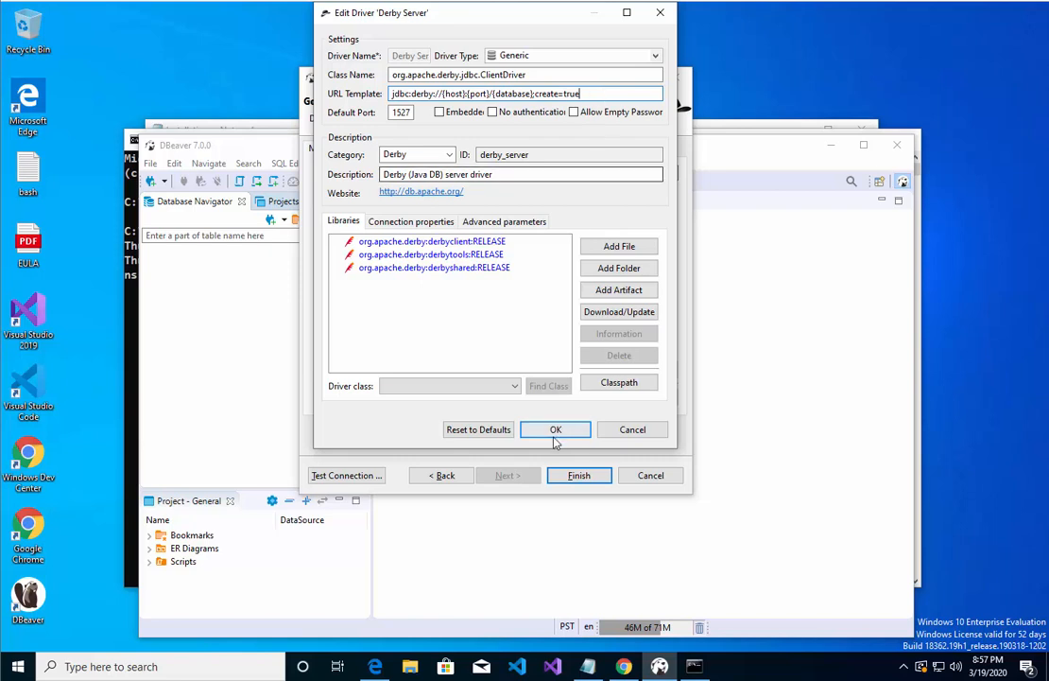
pyautogui.click(555, 429)
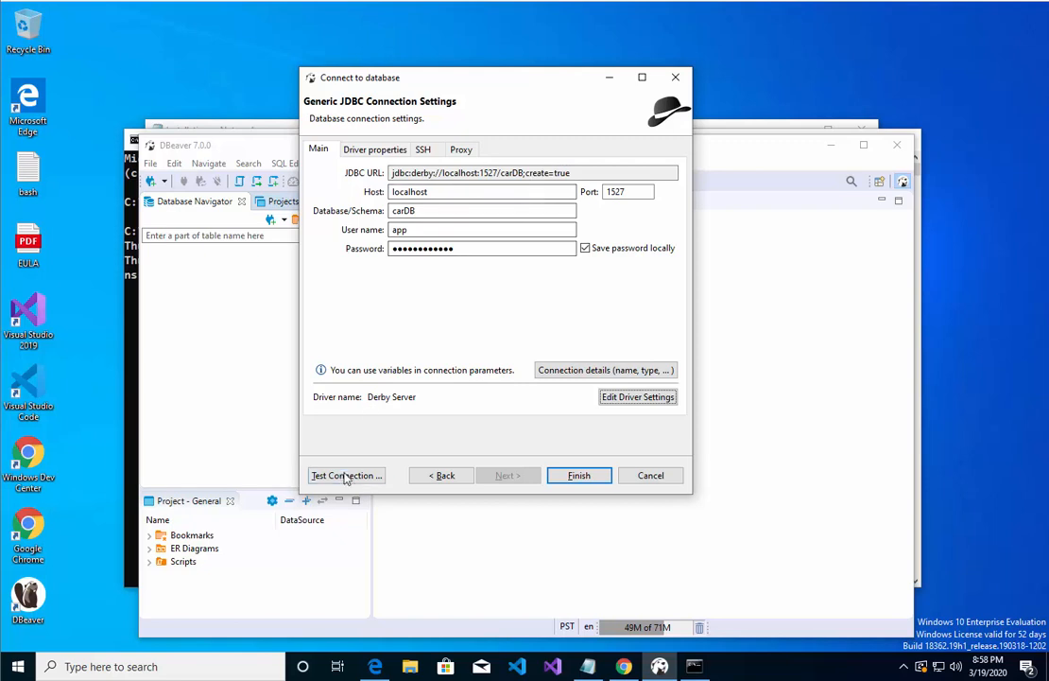
# - Test the carDB connection, downloading the missing Derby driver files, and dismiss the Connected result
pyautogui.click(346, 476)
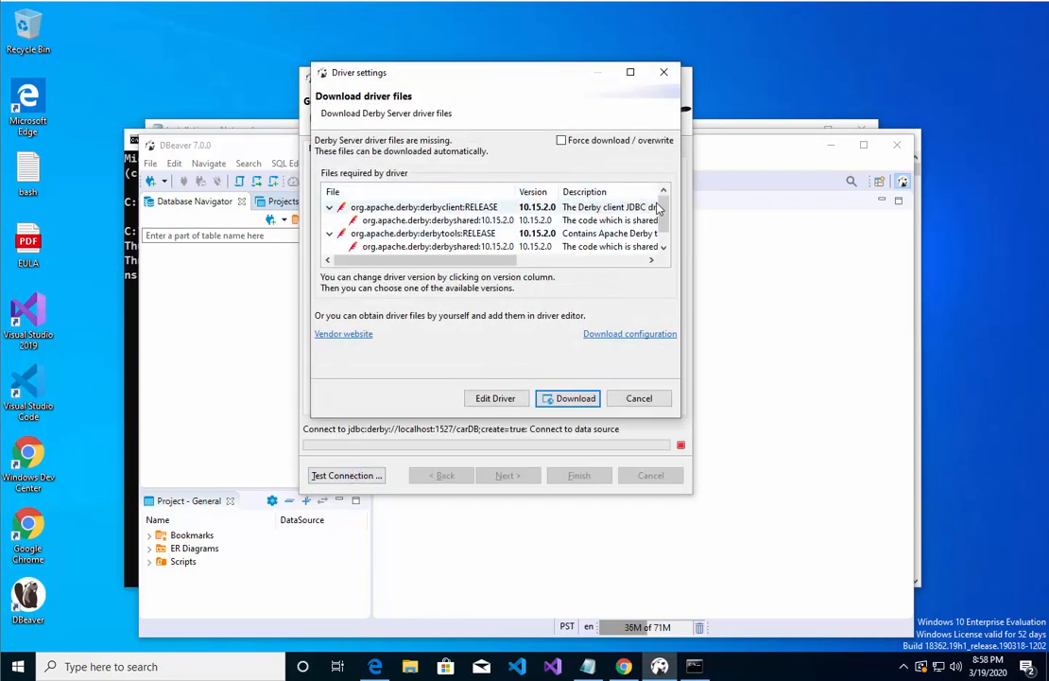
pyautogui.click(569, 398)
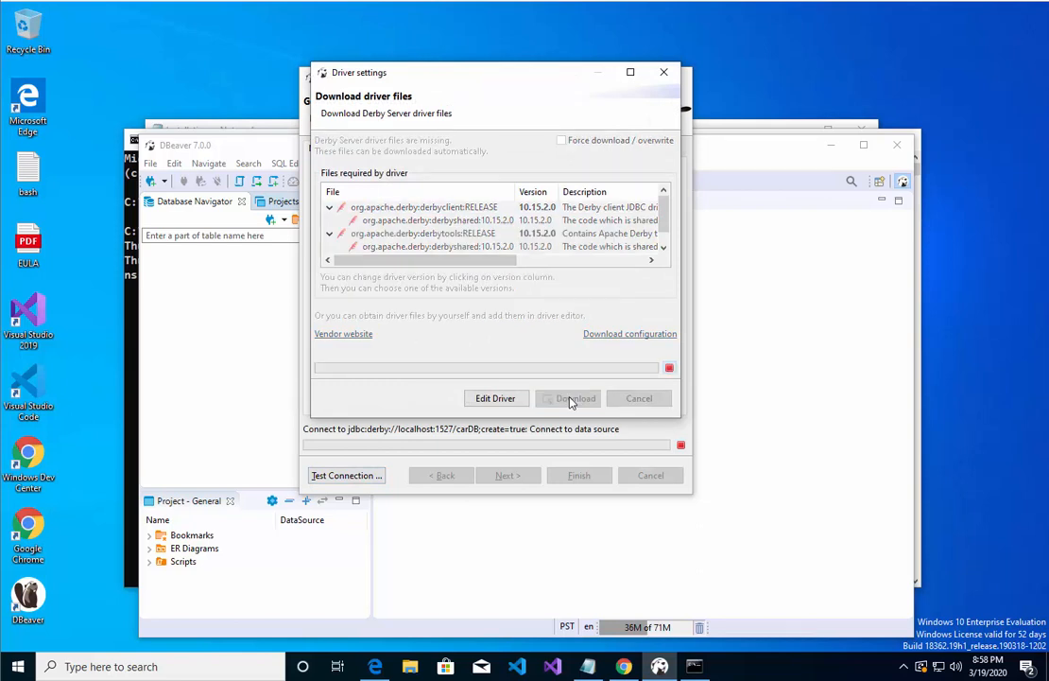
pyautogui.click(568, 398)
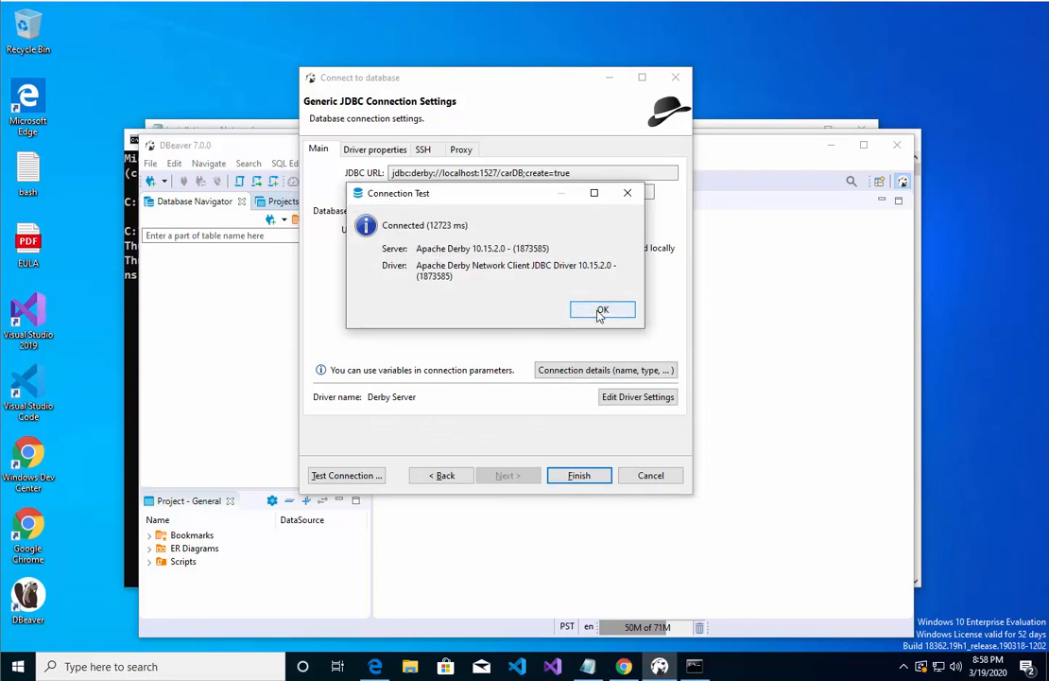
pyautogui.click(602, 310)
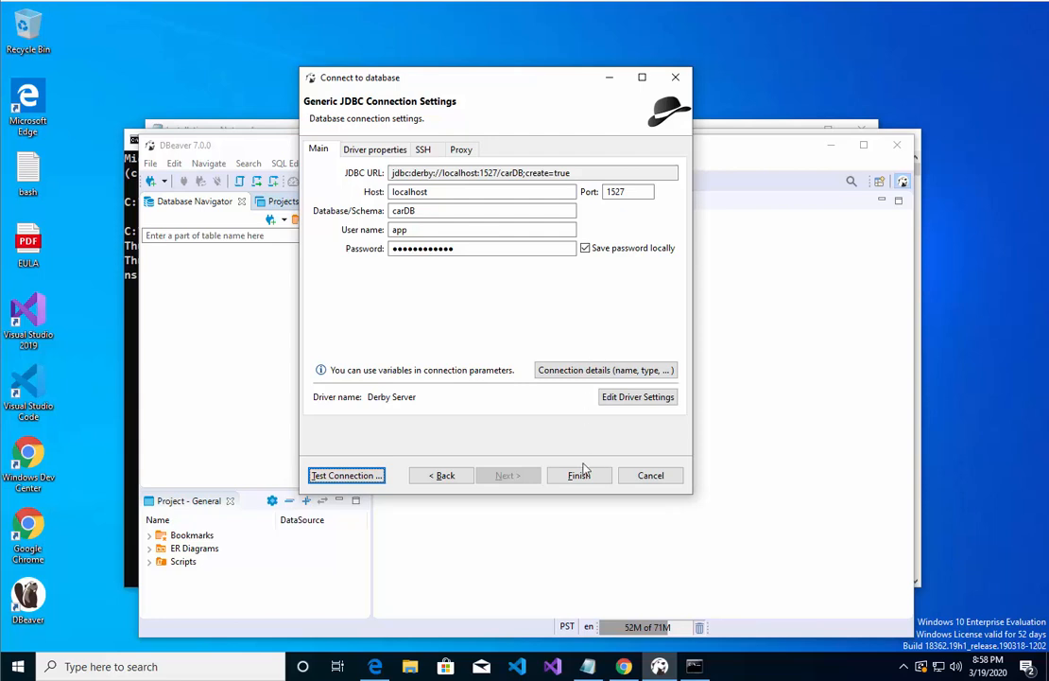
# - Finish the carDB connection, accept the sample database, dismiss tips, and download the SQLite driver
pyautogui.click(579, 474)
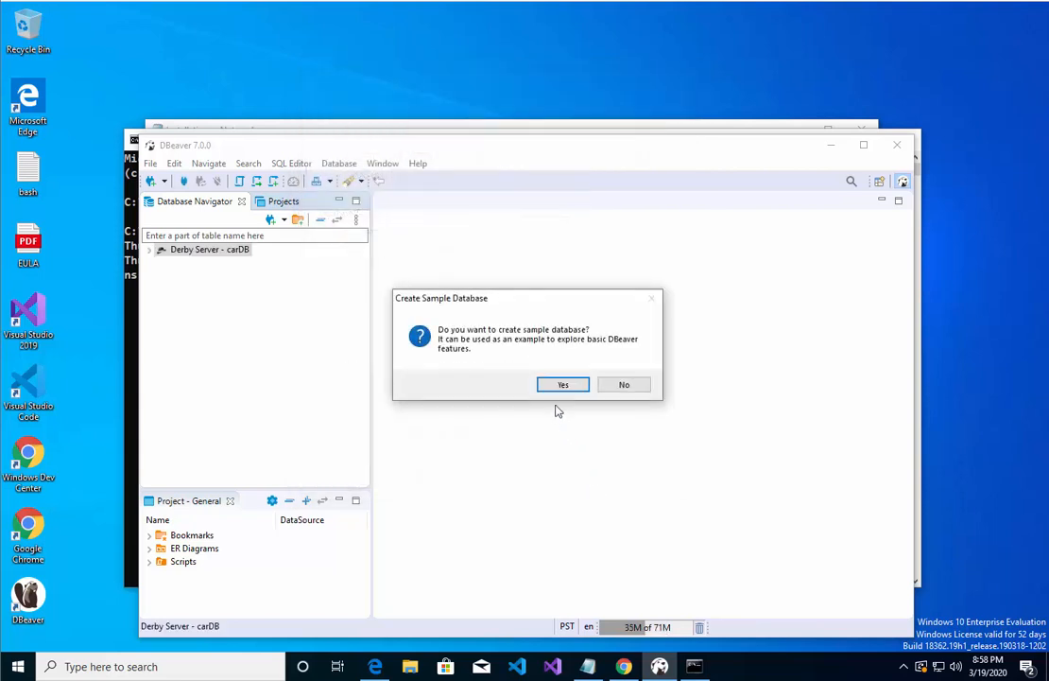
pyautogui.click(562, 384)
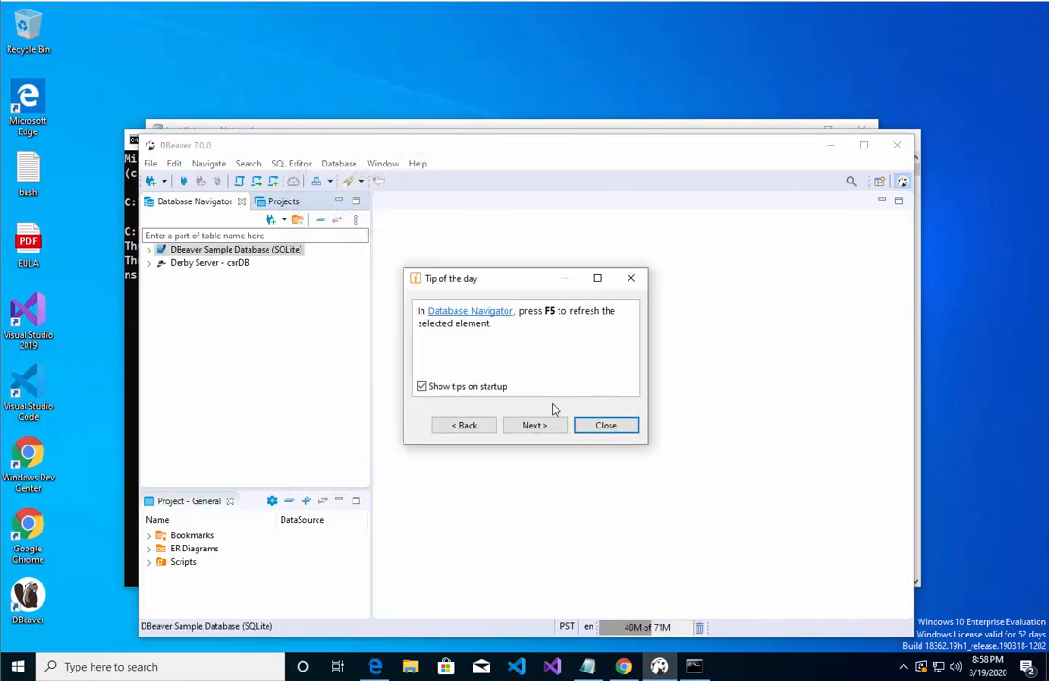
pyautogui.moveTo(542, 411)
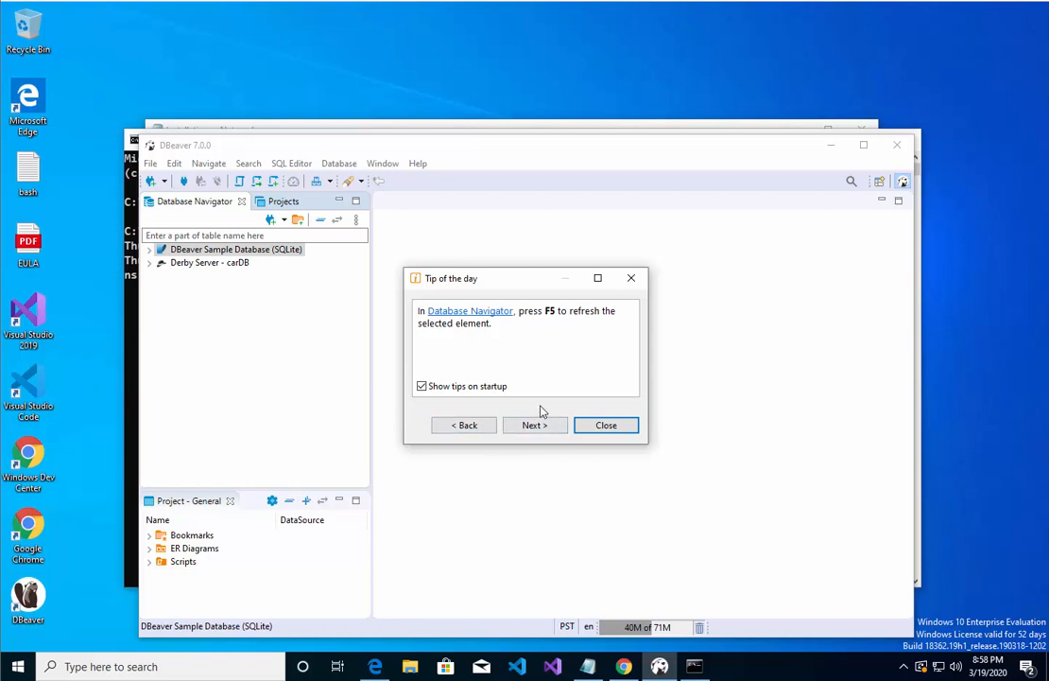
pyautogui.click(607, 425)
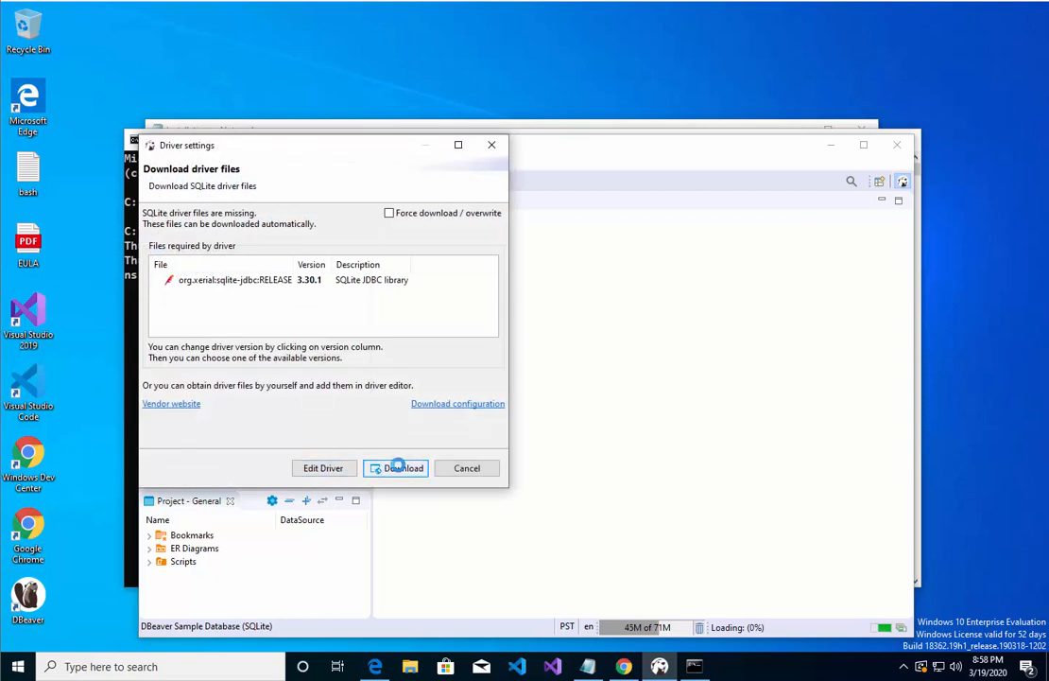
pyautogui.click(396, 467)
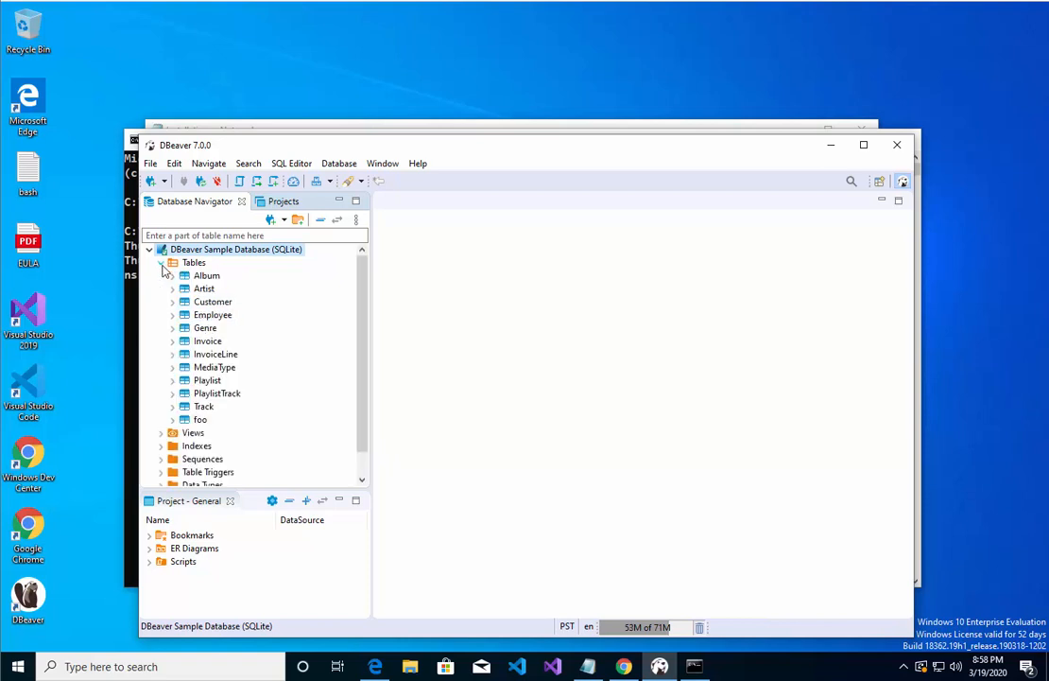
# - Collapse the DBeaver Sample Database and expand Derby Server - carDB down to APP's Tables folder
pyautogui.click(193, 262)
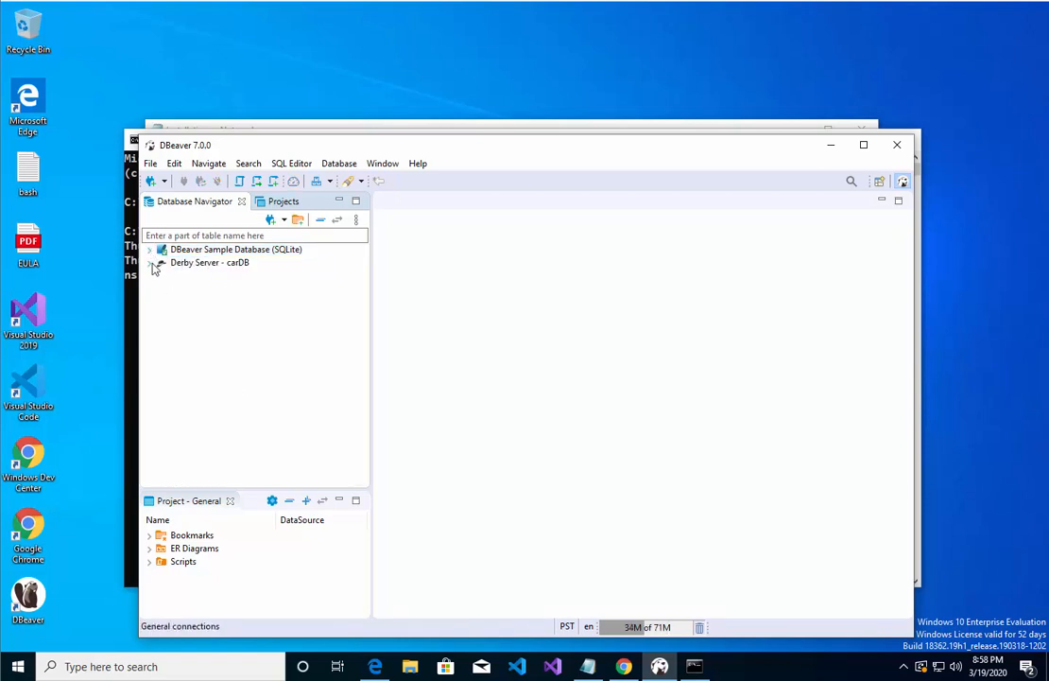
pyautogui.click(157, 262)
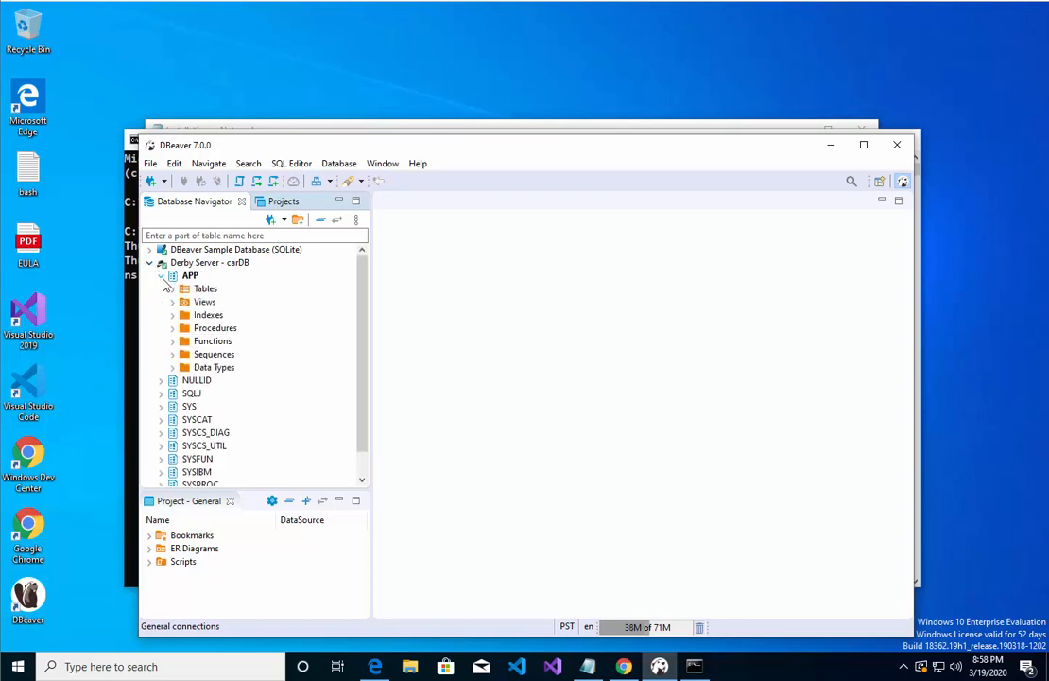
pyautogui.click(203, 288)
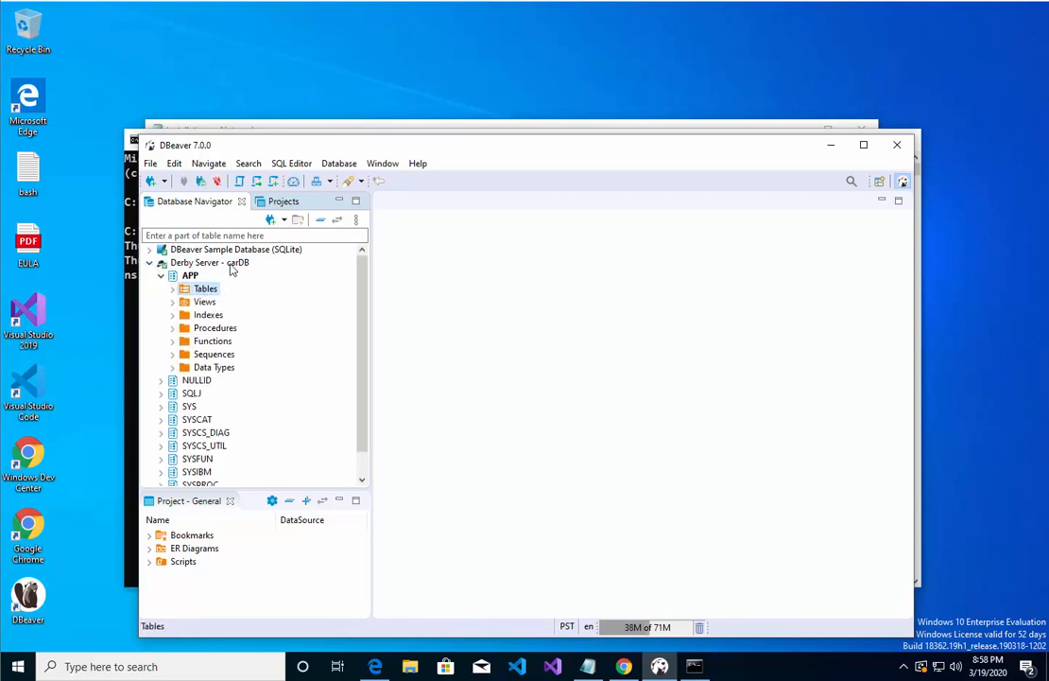
pyautogui.moveTo(243, 271)
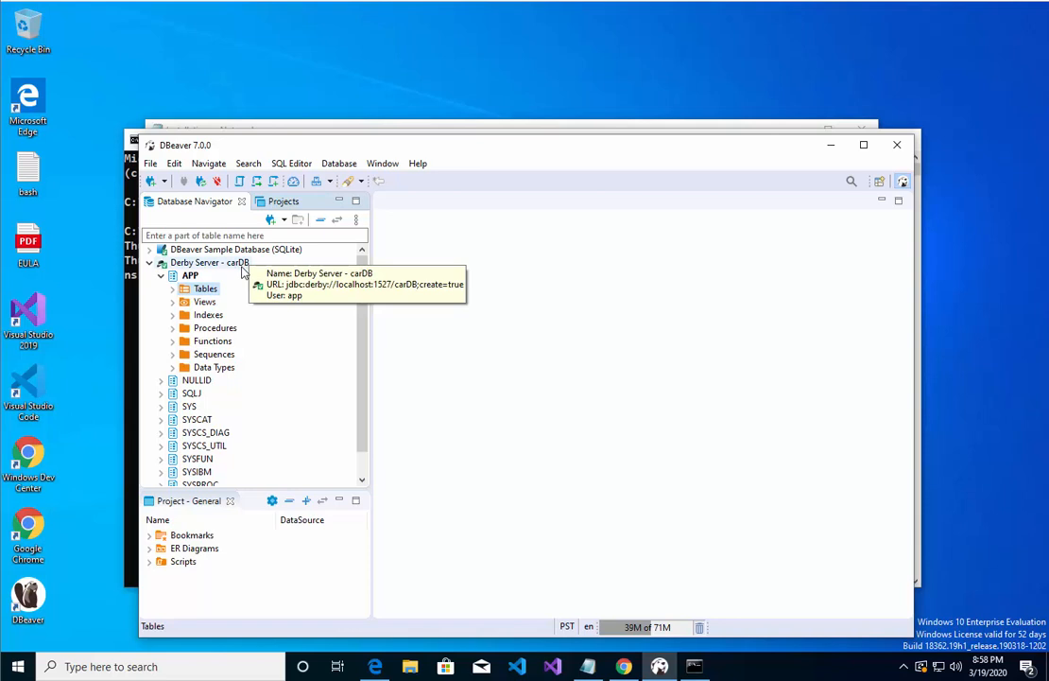
pyautogui.click(207, 262)
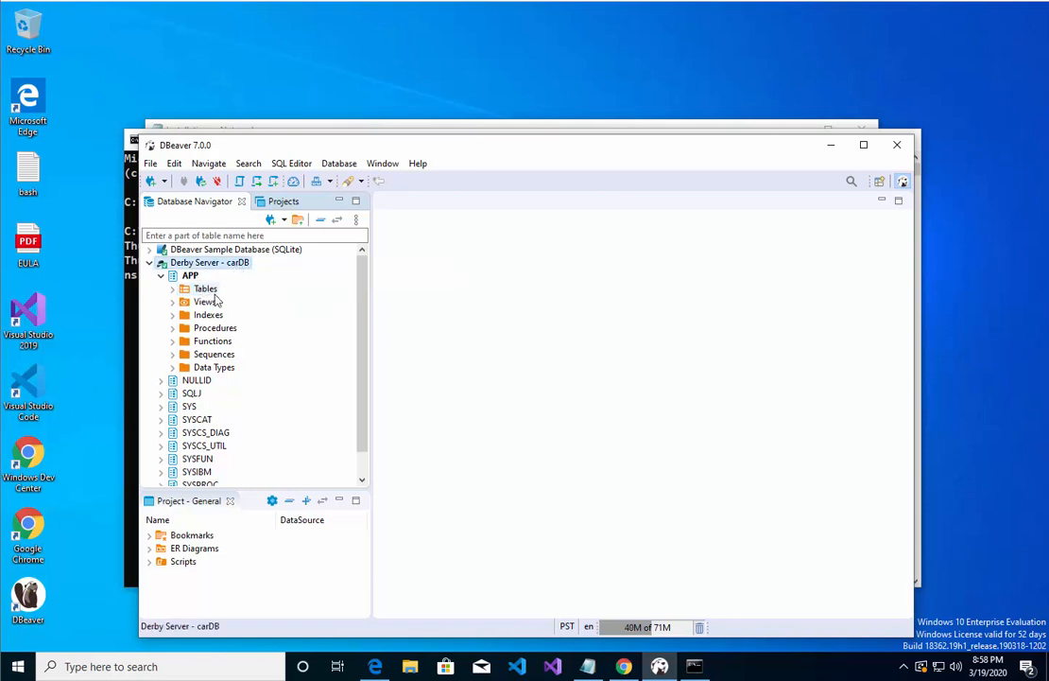
pyautogui.click(204, 288)
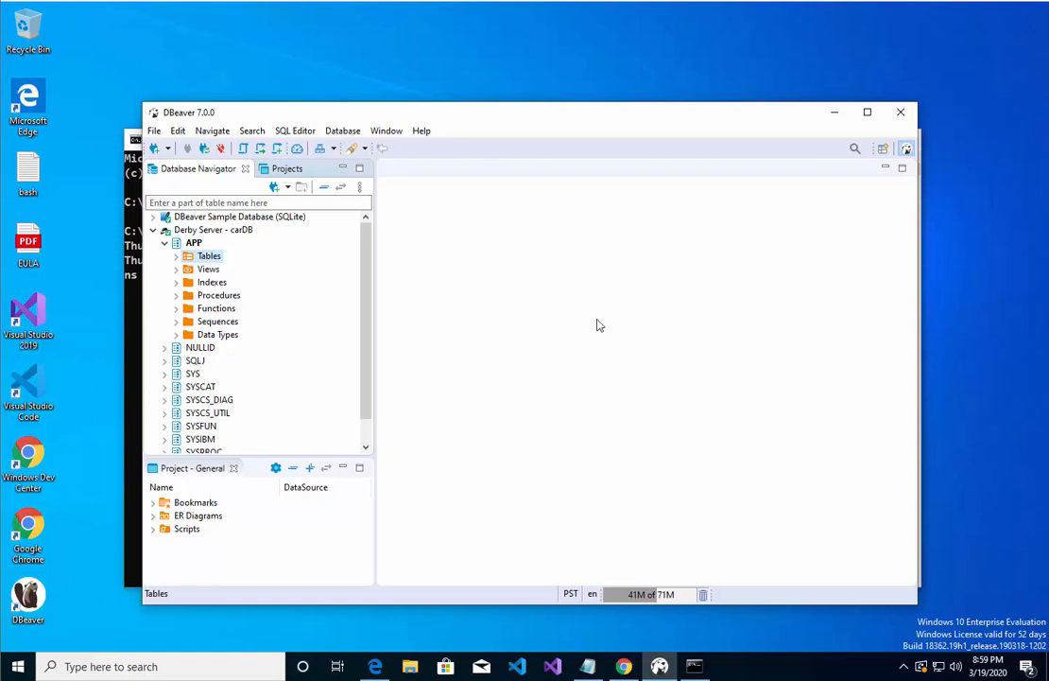
pyautogui.moveTo(874, 267)
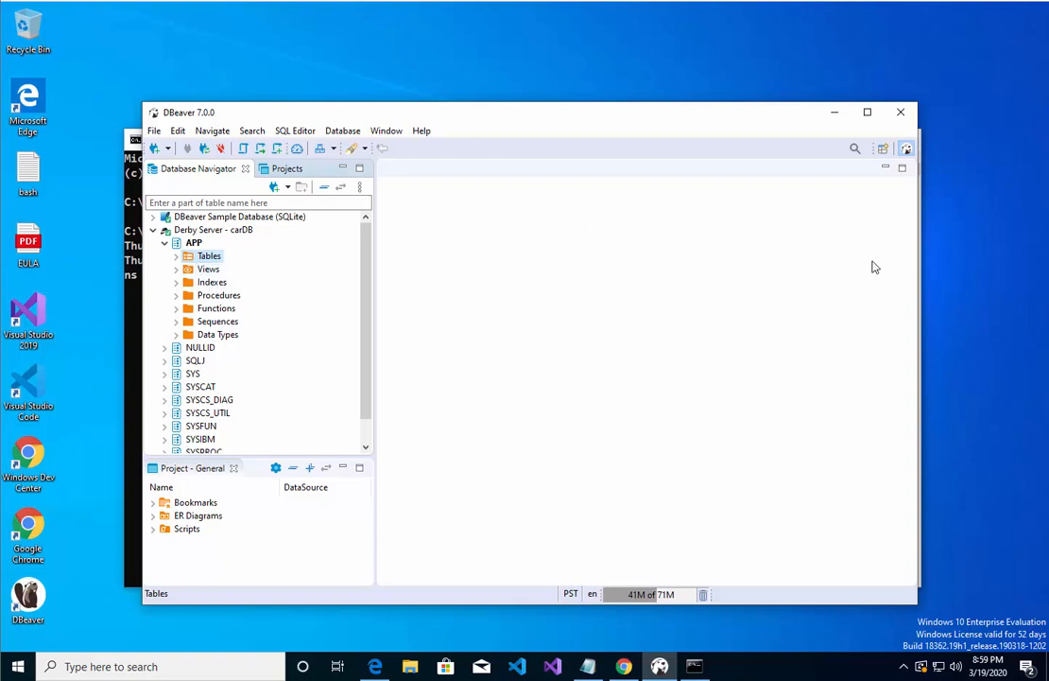